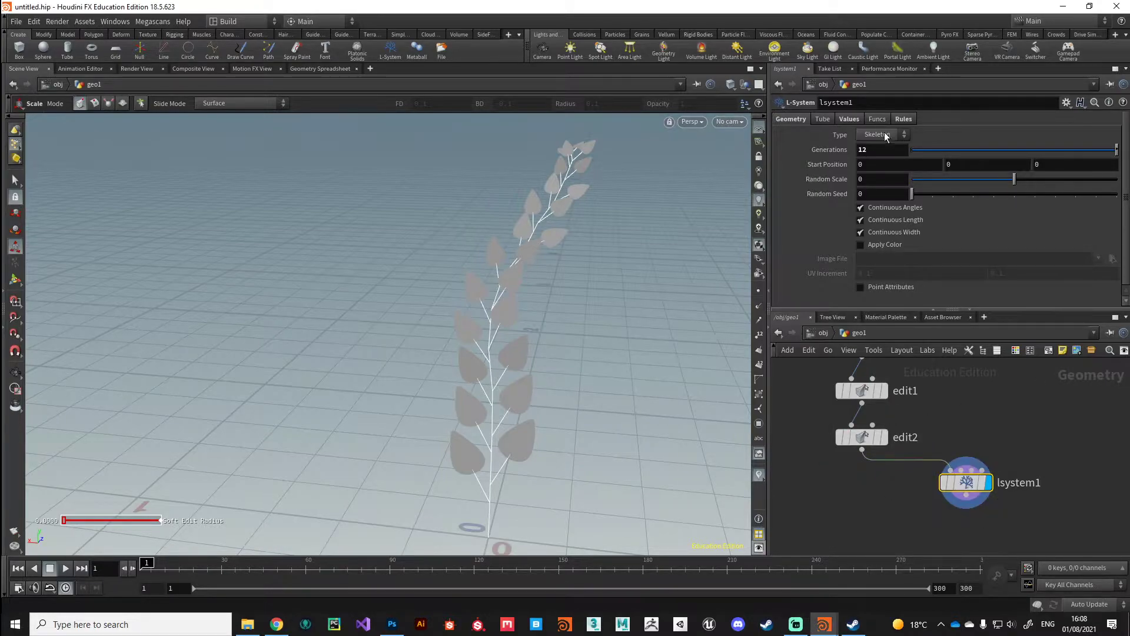
Change the L-System Geometry Type from Skeleton to Tube
left_click(903, 119)
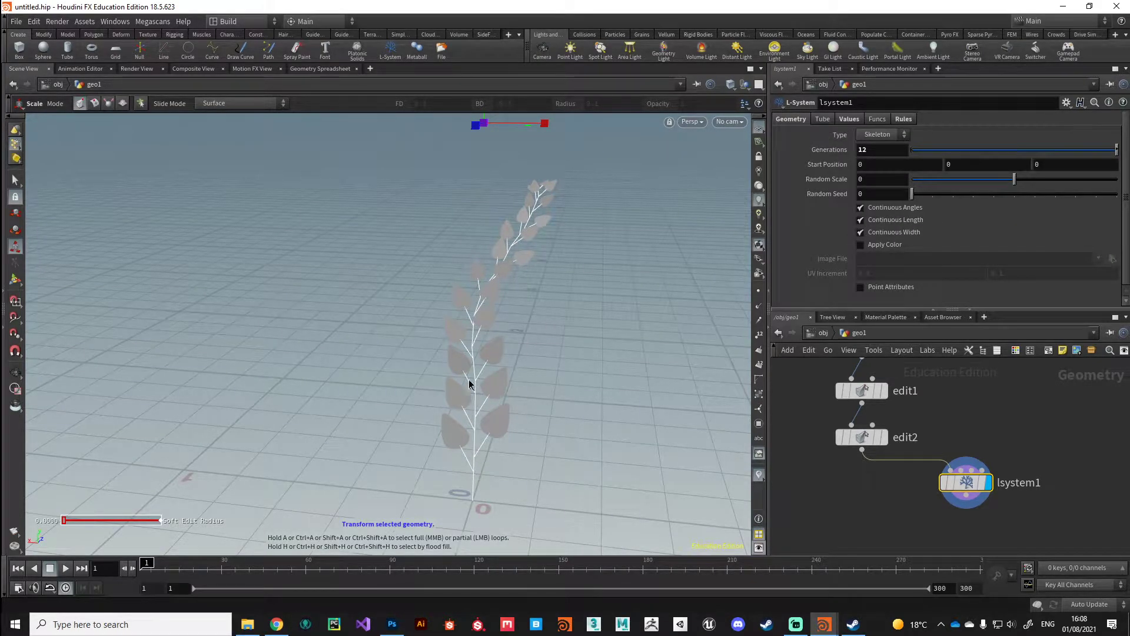
mouse_move(548, 191)
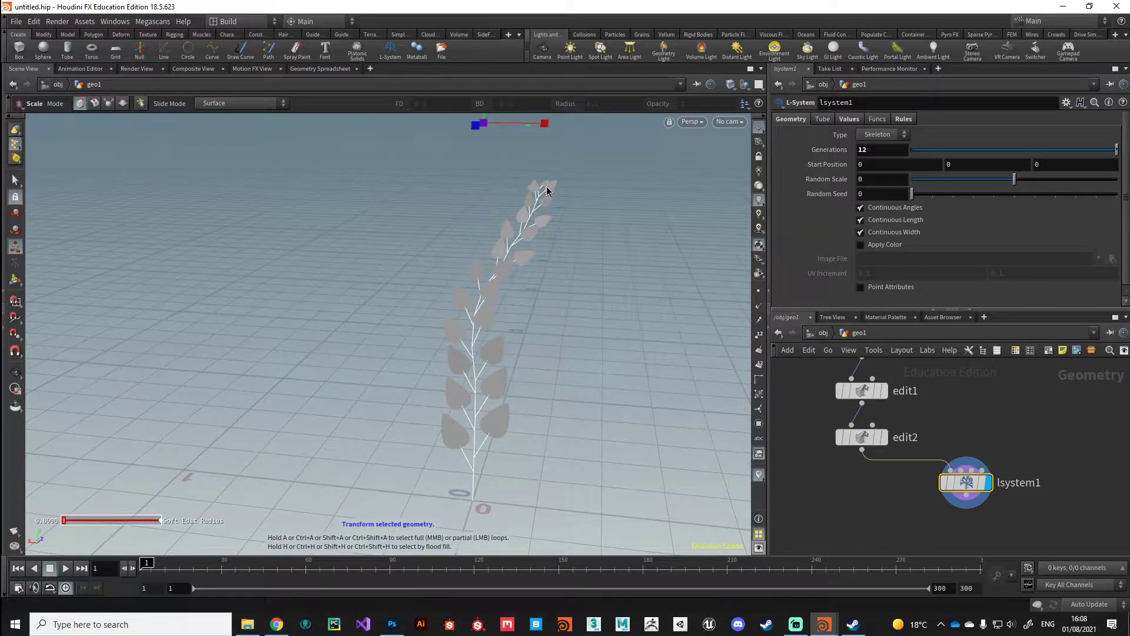
left_click(882, 134)
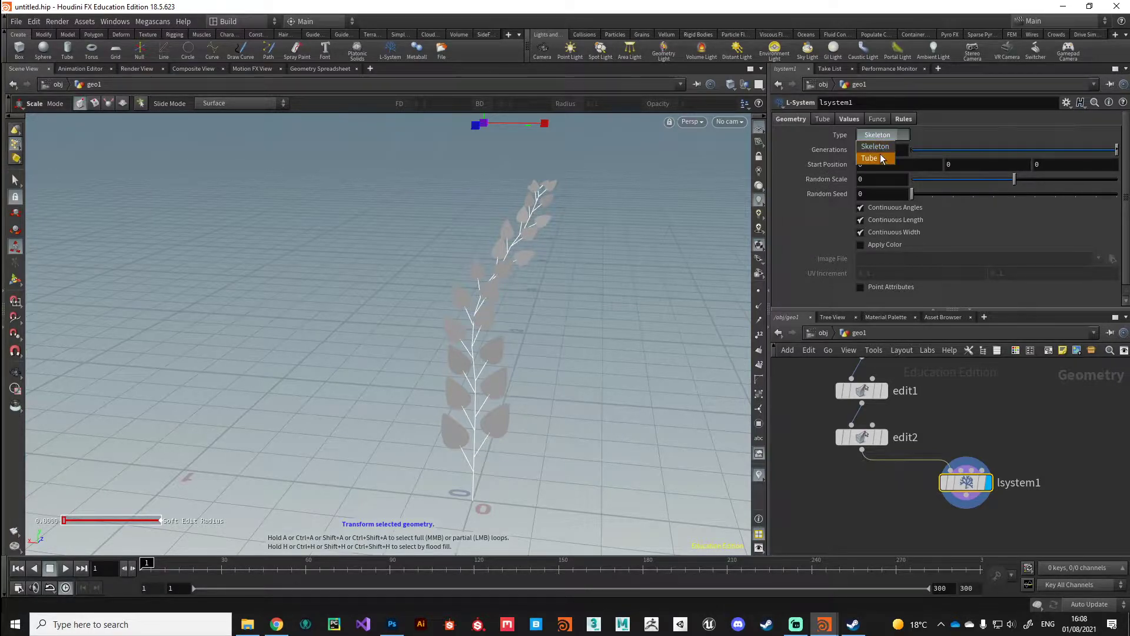
left_click(871, 158)
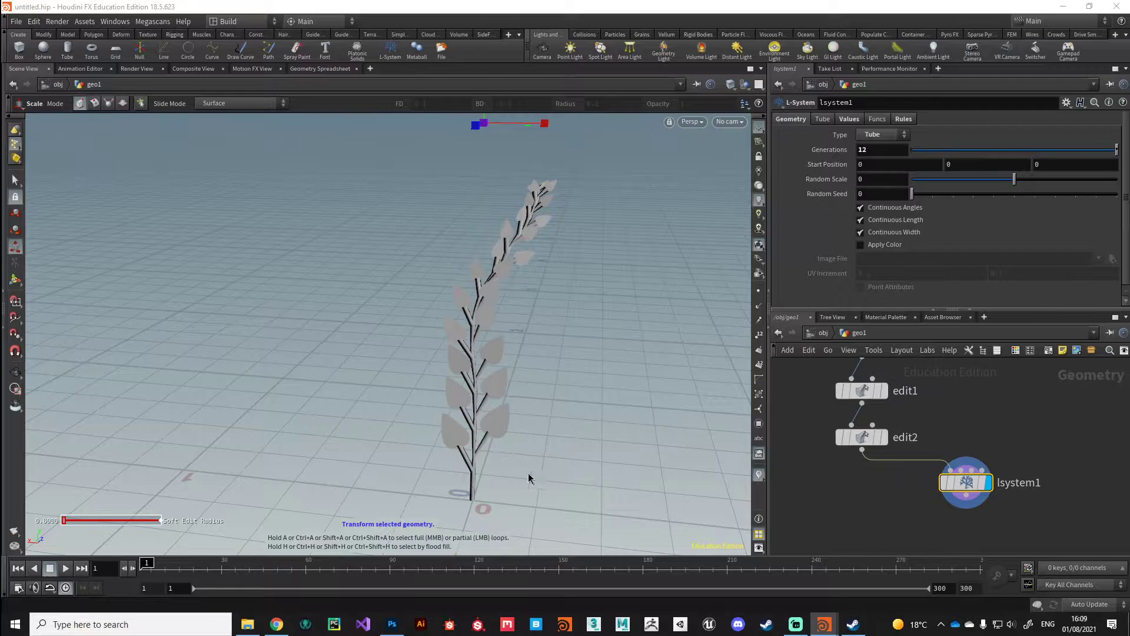
mouse_move(532, 312)
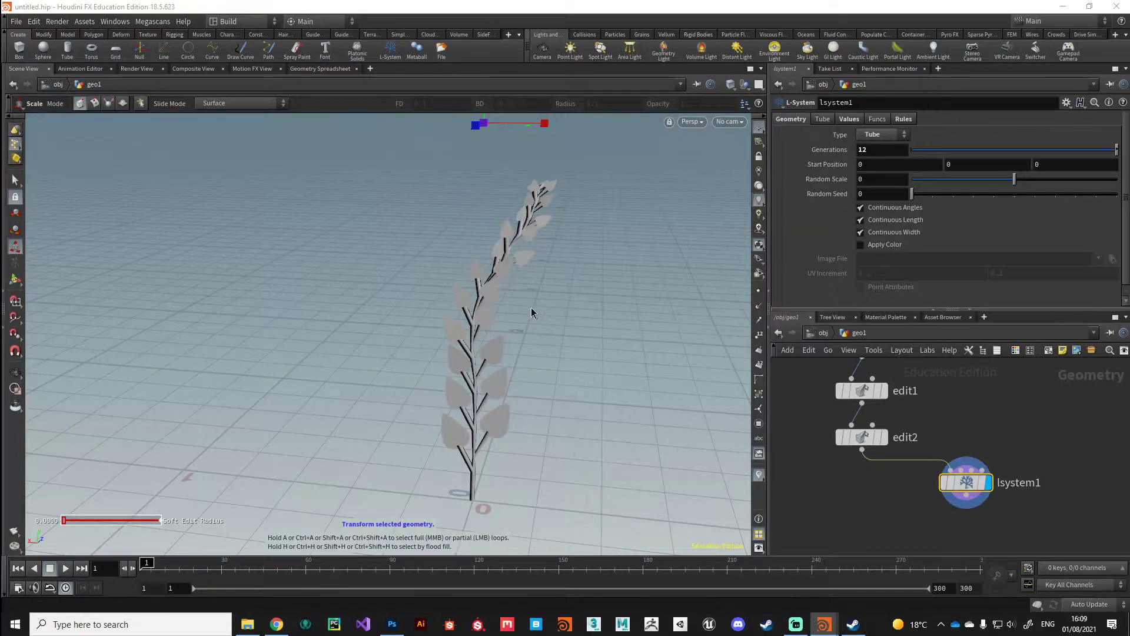
mouse_move(445, 415)
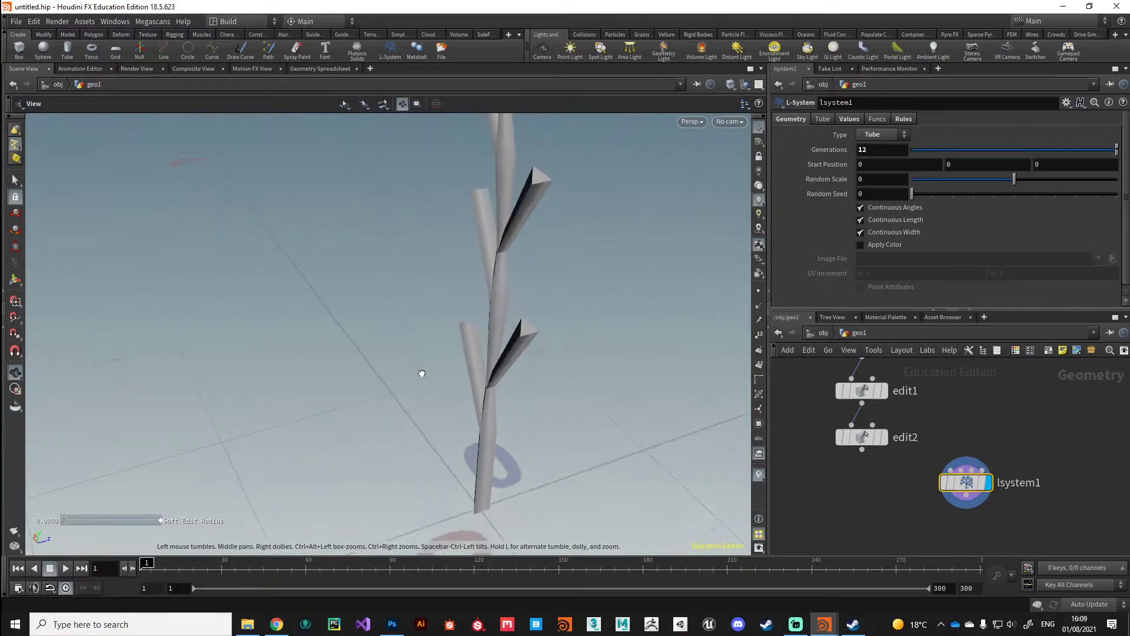
Raise the tube Rows from 3 to 8 and zoom out to view the whole plant
left_click(822, 118)
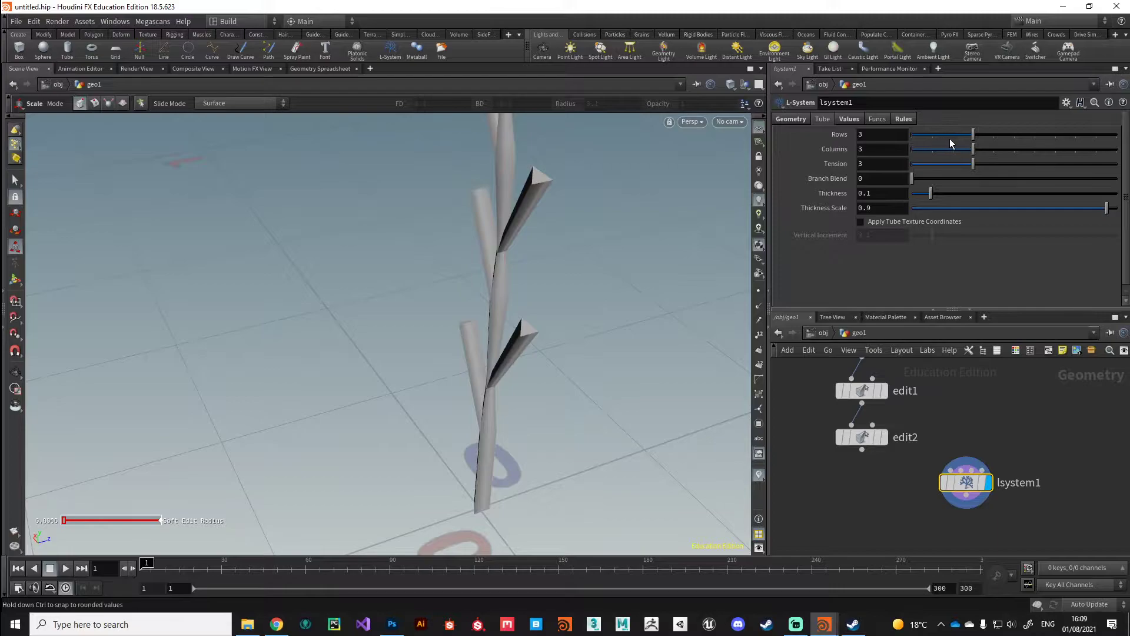
left_click_drag(941, 135, 1036, 135)
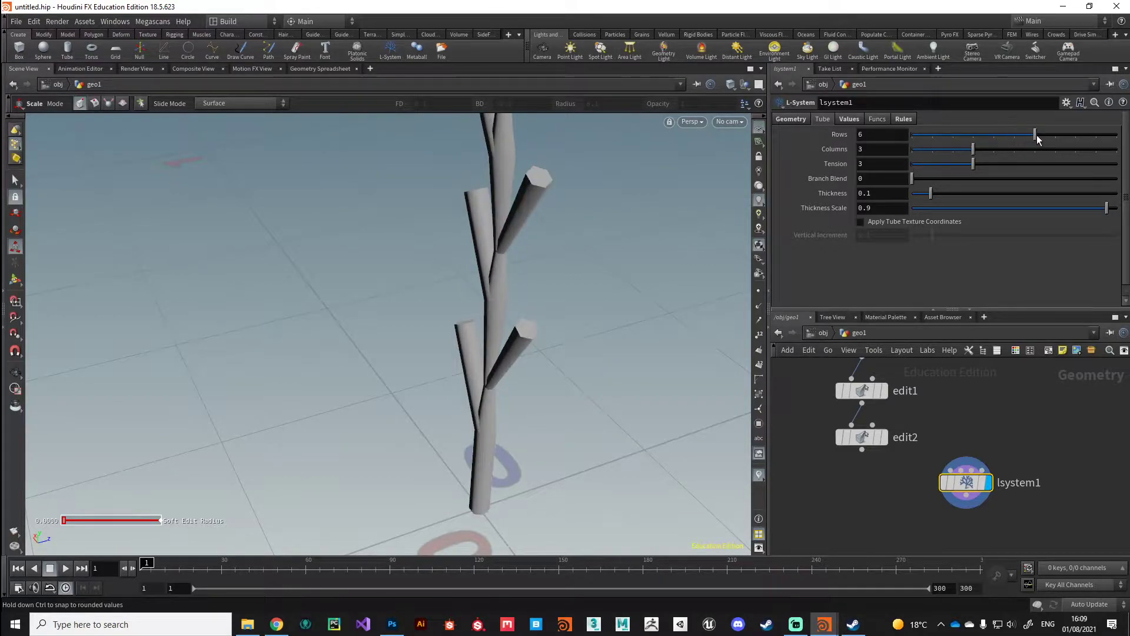
left_click_drag(1037, 135, 1074, 135)
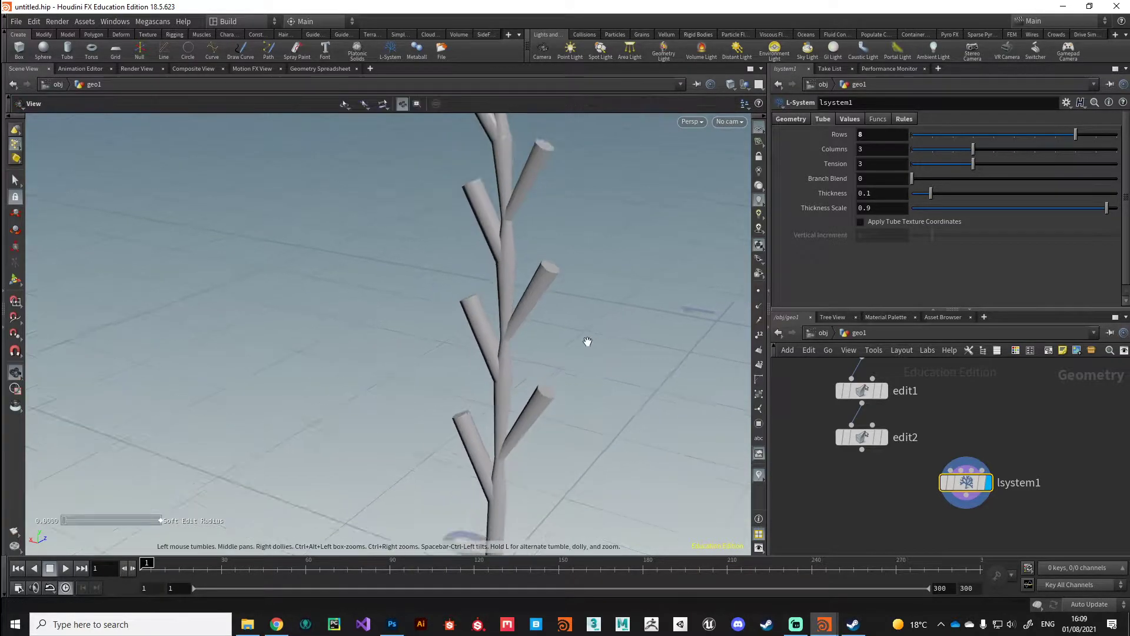
left_click_drag(588, 341, 562, 454)
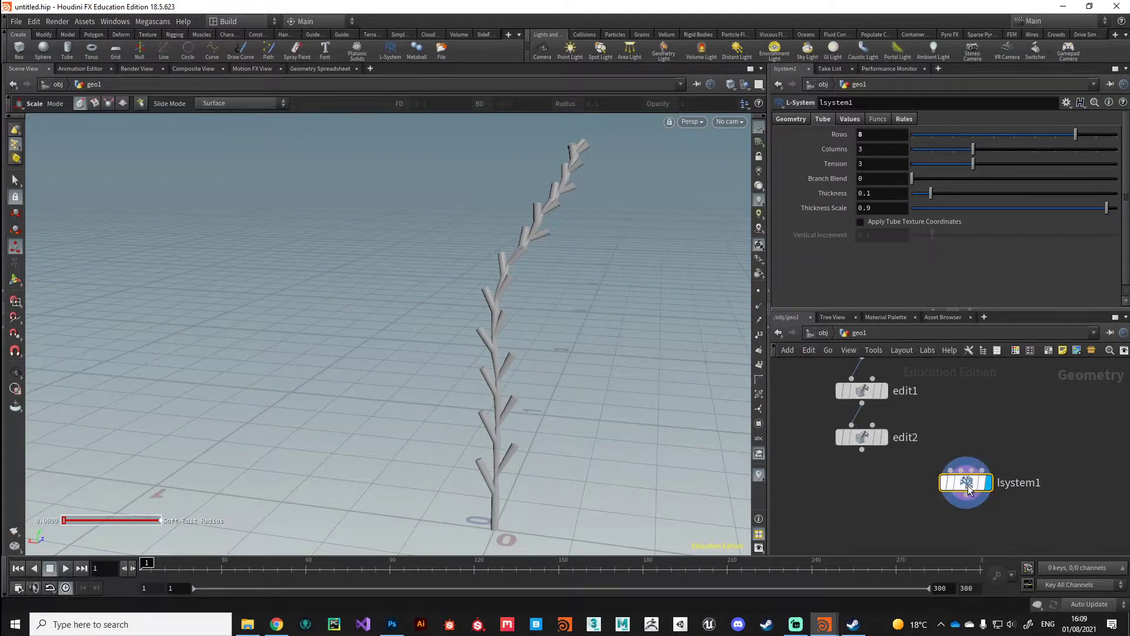
Look up the ! thickness-multiplier turtle command in Help, then close Help
left_click(903, 118)
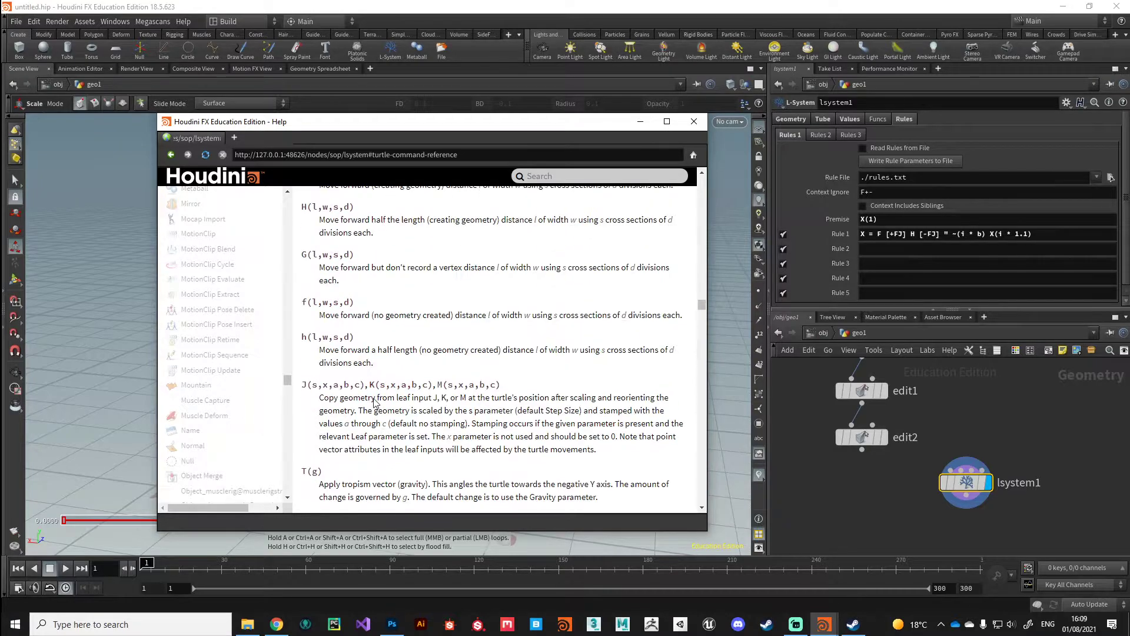
scroll("down", 3)
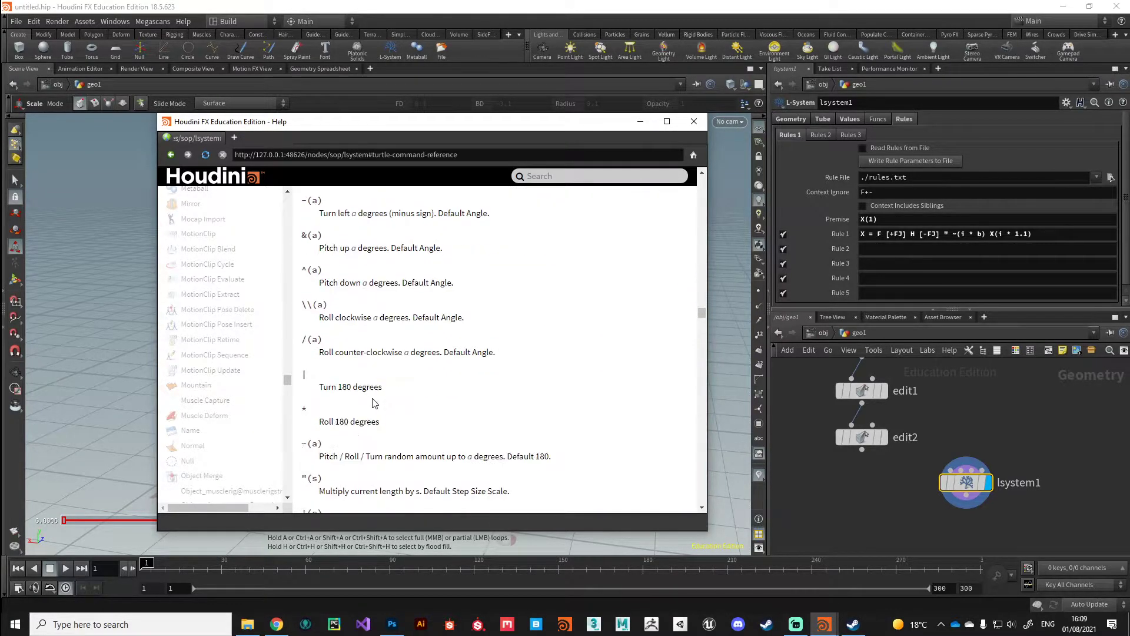
scroll("down", 3)
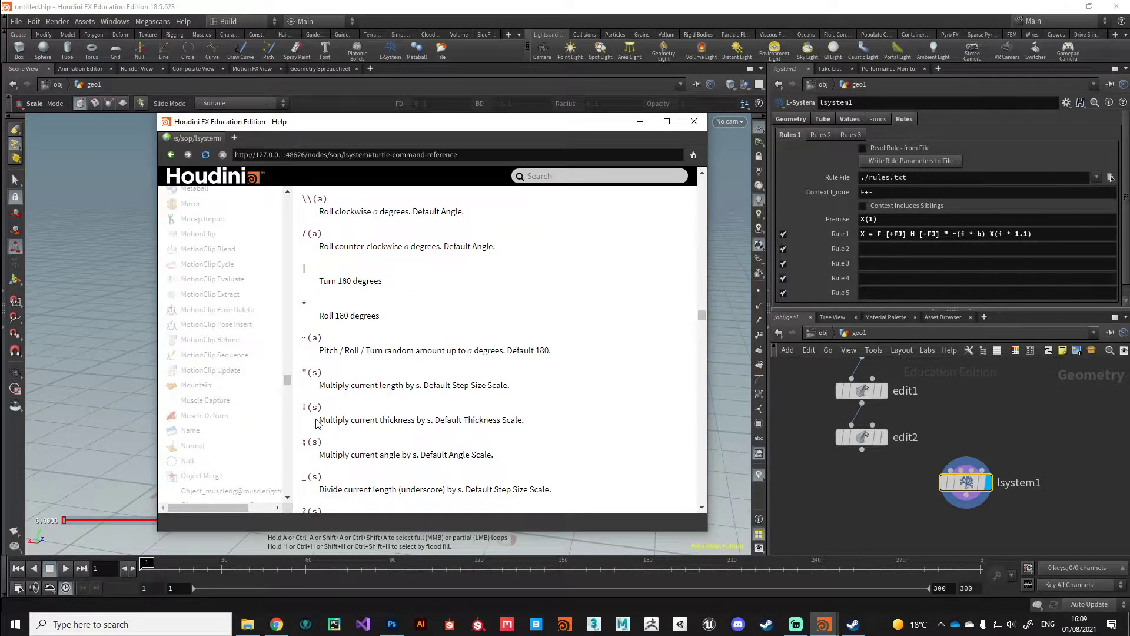
left_click_drag(319, 419, 431, 420)
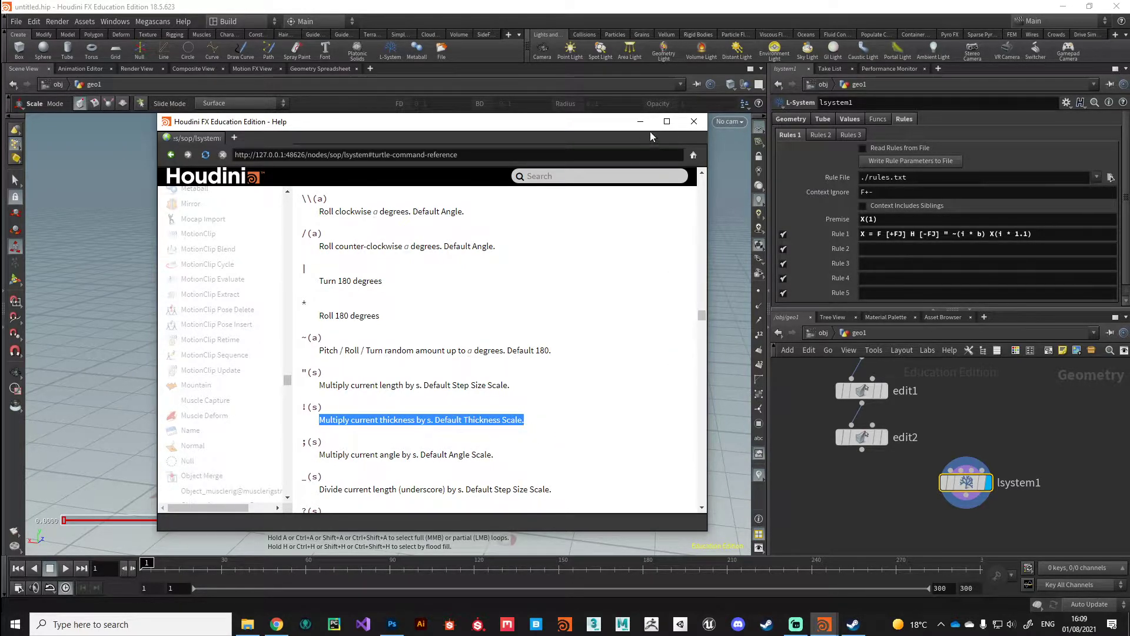
left_click(693, 121)
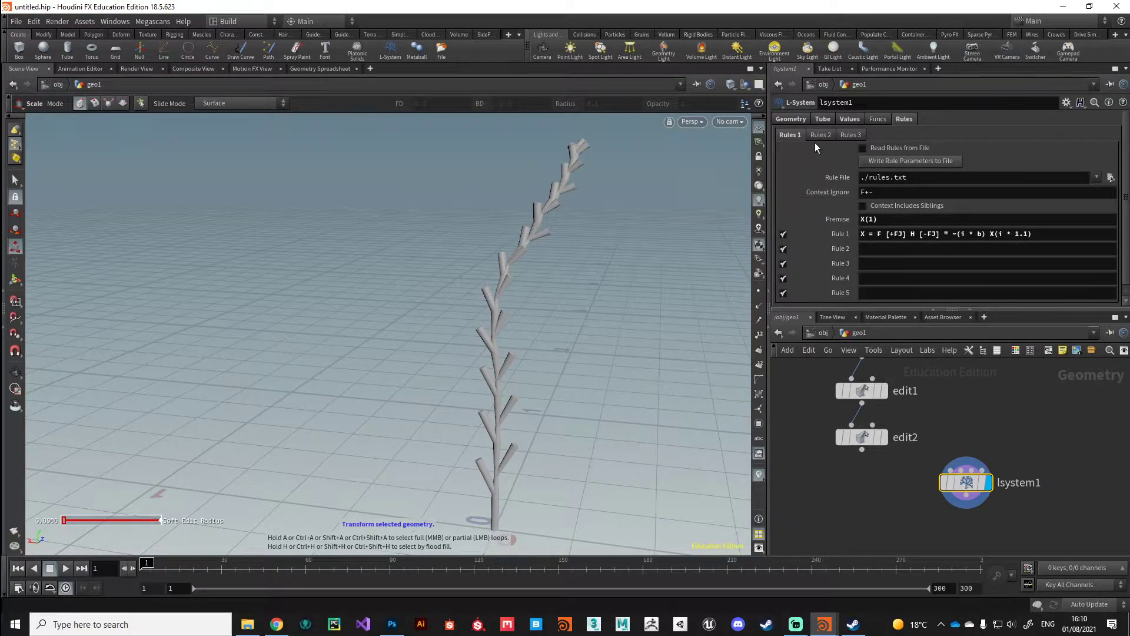
Review the Values and Tube settings, then edit Rule 1 to begin with !F
left_click(823, 119)
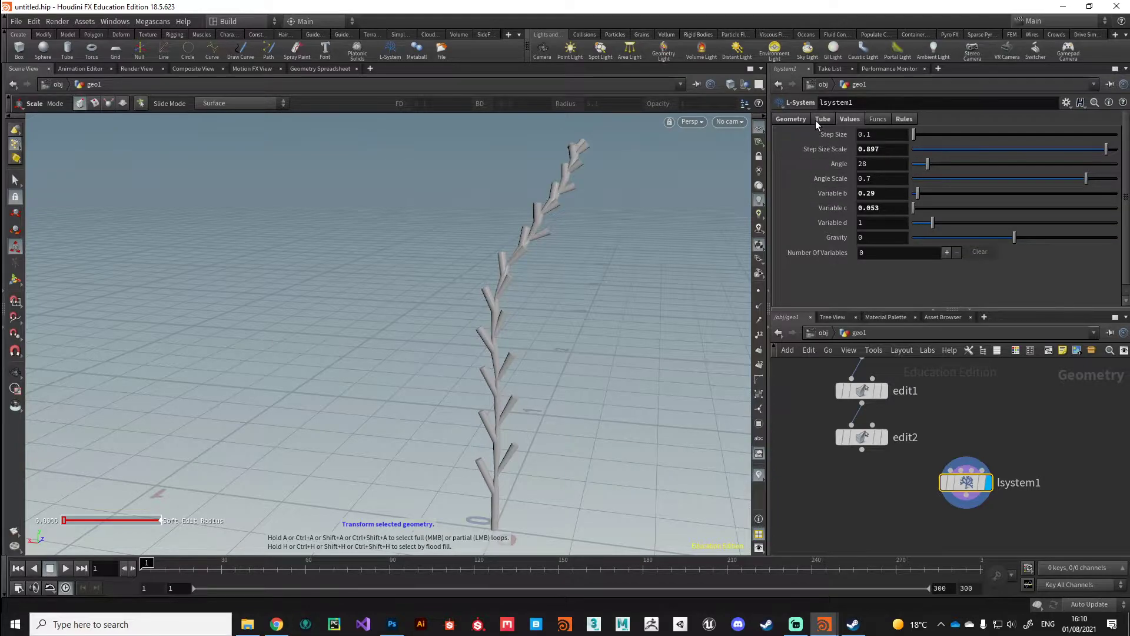
left_click(822, 118)
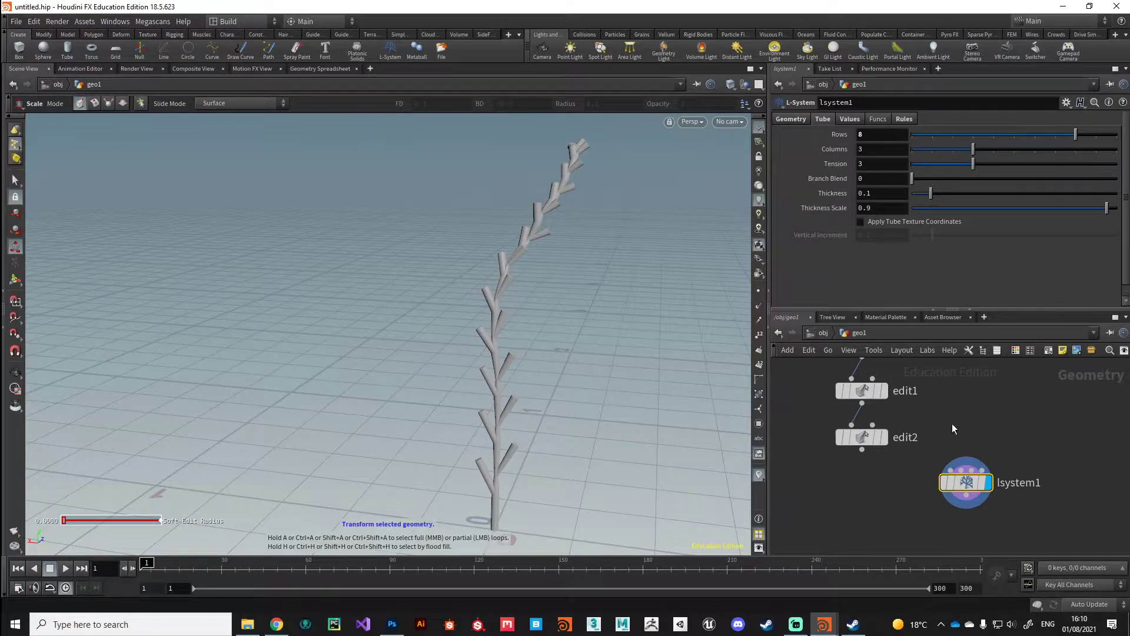
left_click(903, 119)
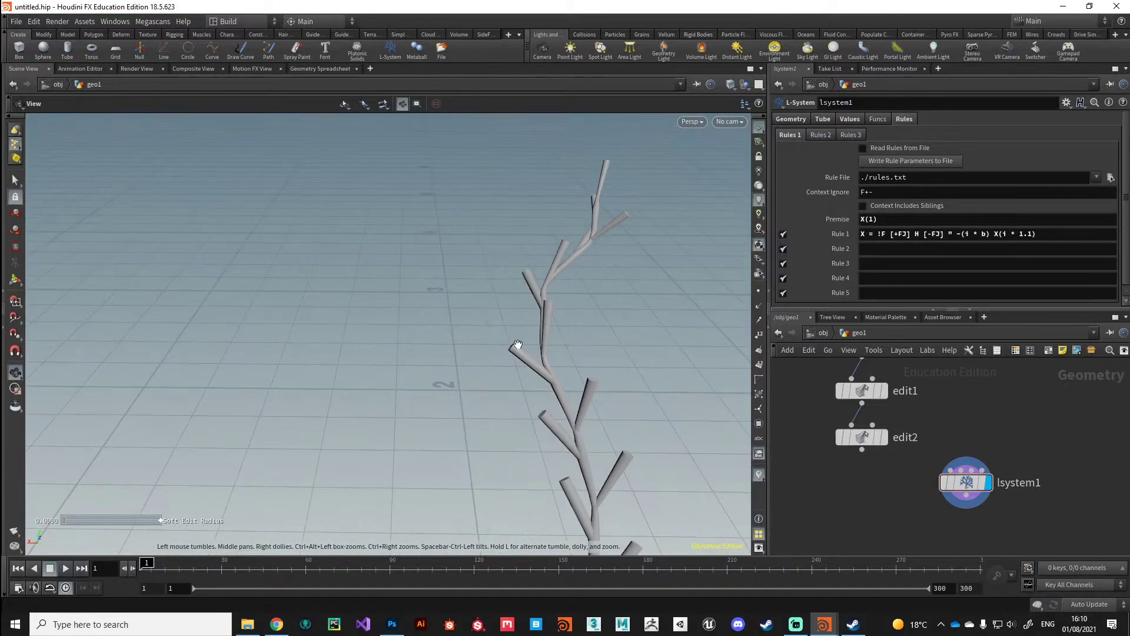
Set stem Thickness to 0.087 and Thickness Scale to 0.856, orbiting to inspect the taper
left_click_drag(517, 344, 620, 221)
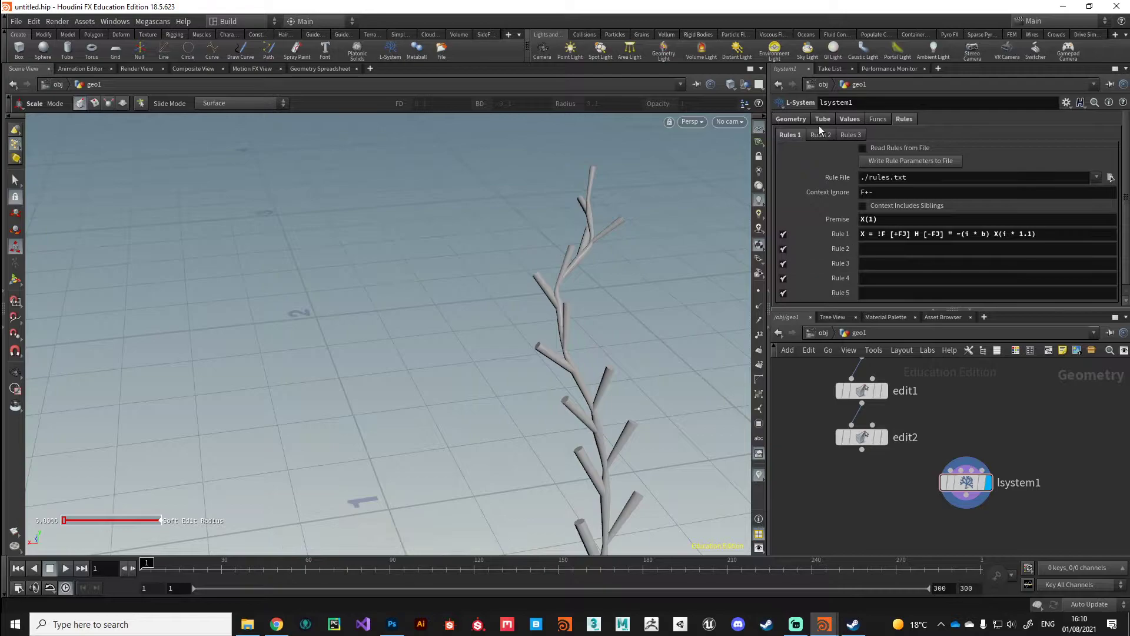
left_click(822, 119)
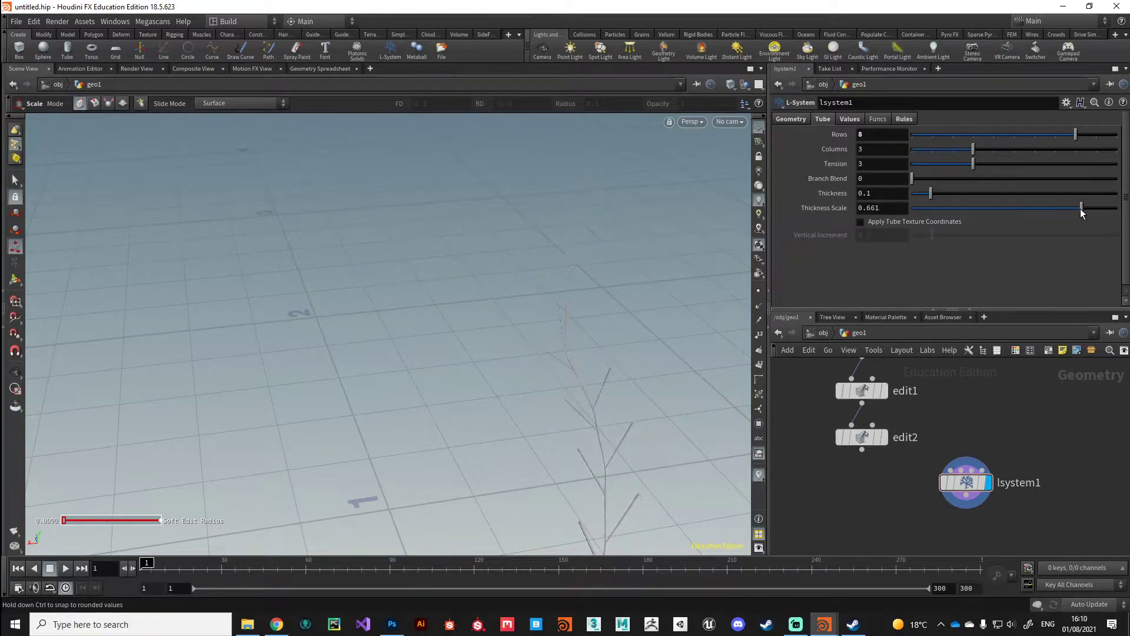
left_click_drag(1080, 208, 1096, 208)
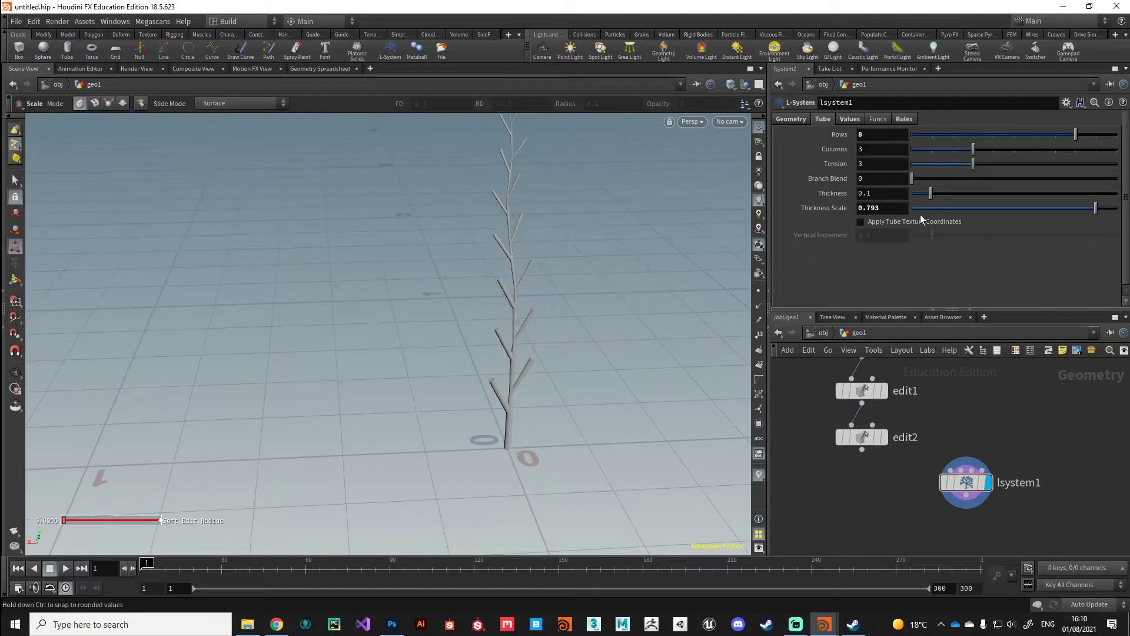
left_click_drag(922, 192, 952, 193)
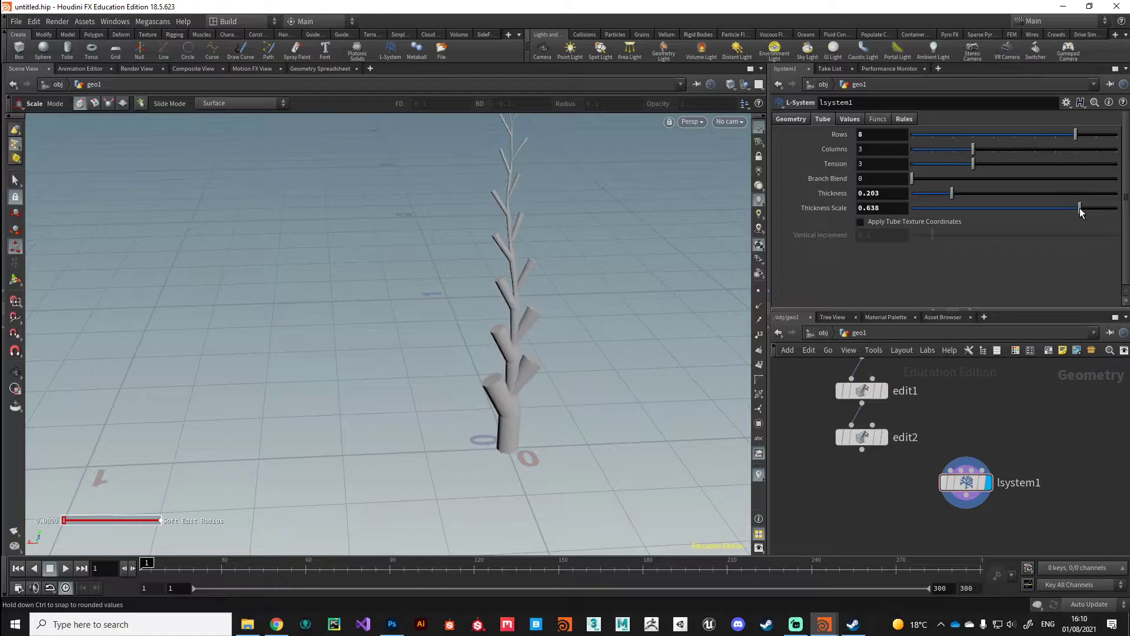
left_click_drag(1079, 208, 1084, 208)
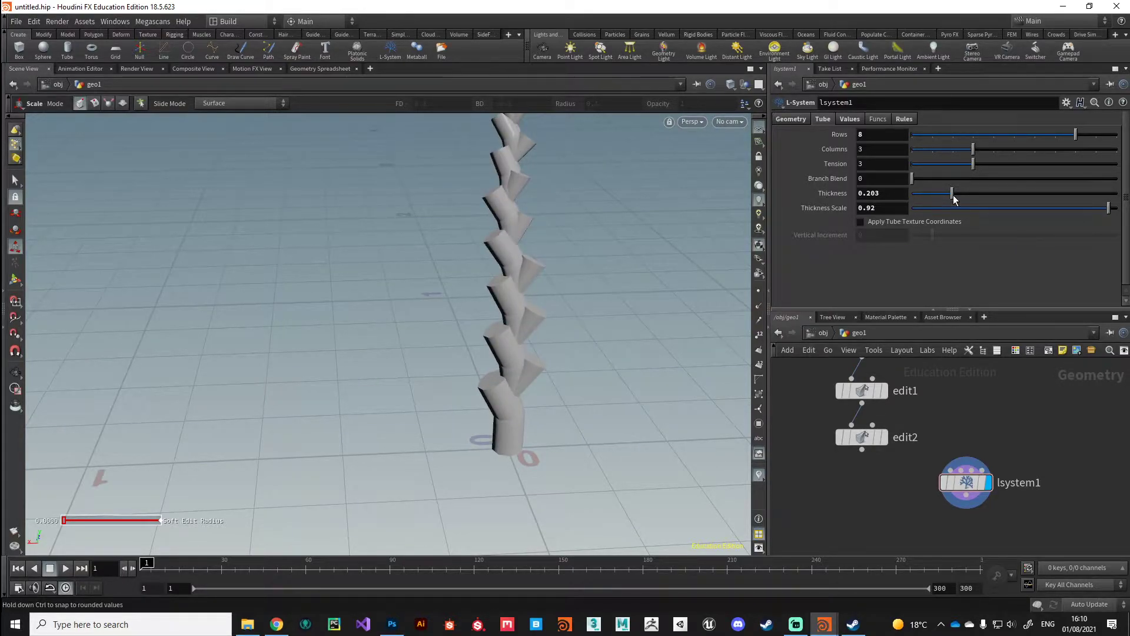
left_click_drag(952, 193, 926, 193)
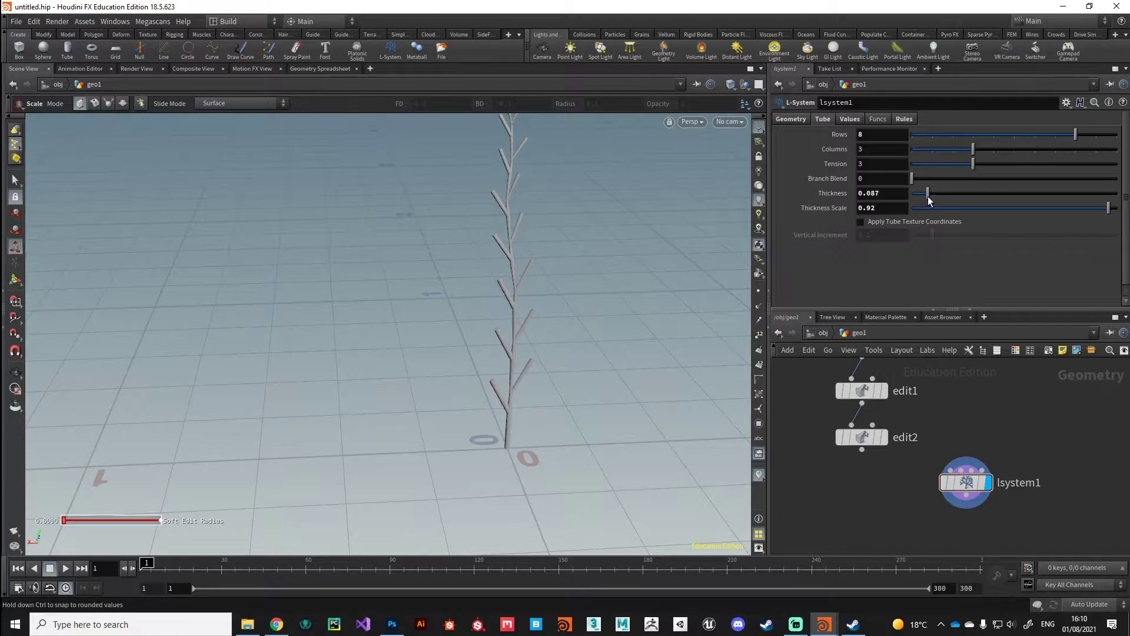
left_click_drag(930, 194, 926, 193)
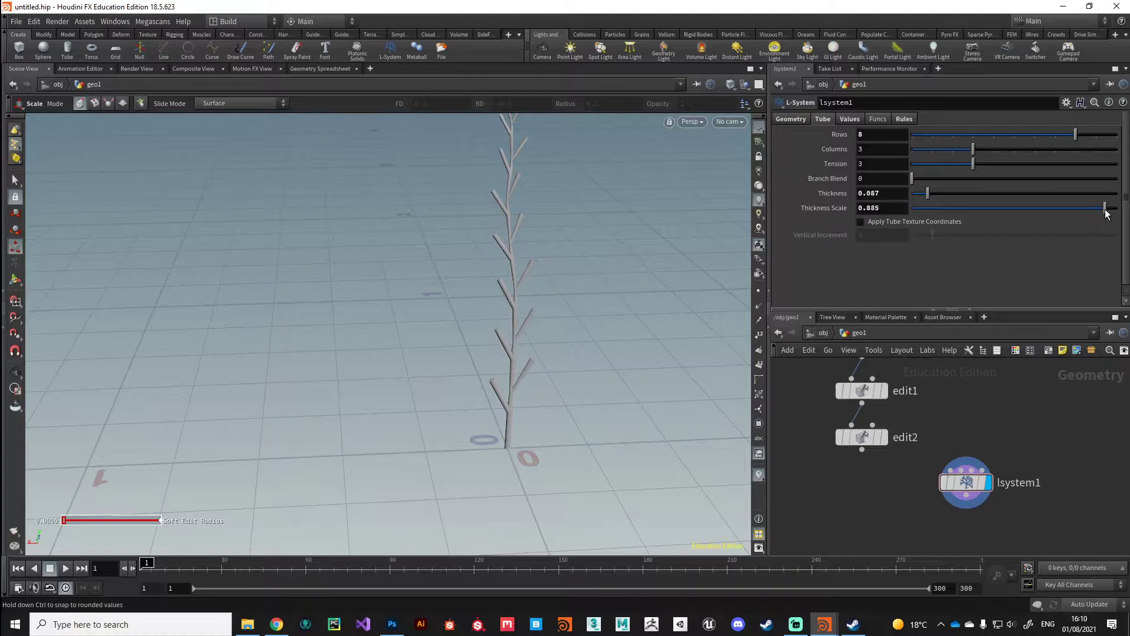
left_click_drag(1105, 209, 1101, 209)
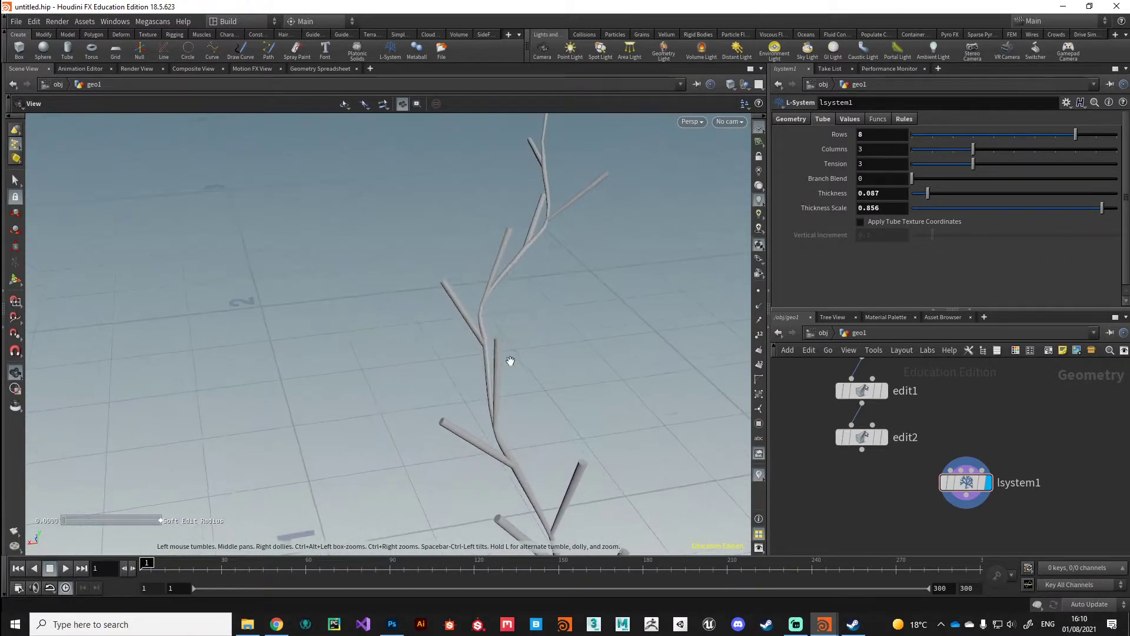
left_click_drag(510, 360, 504, 372)
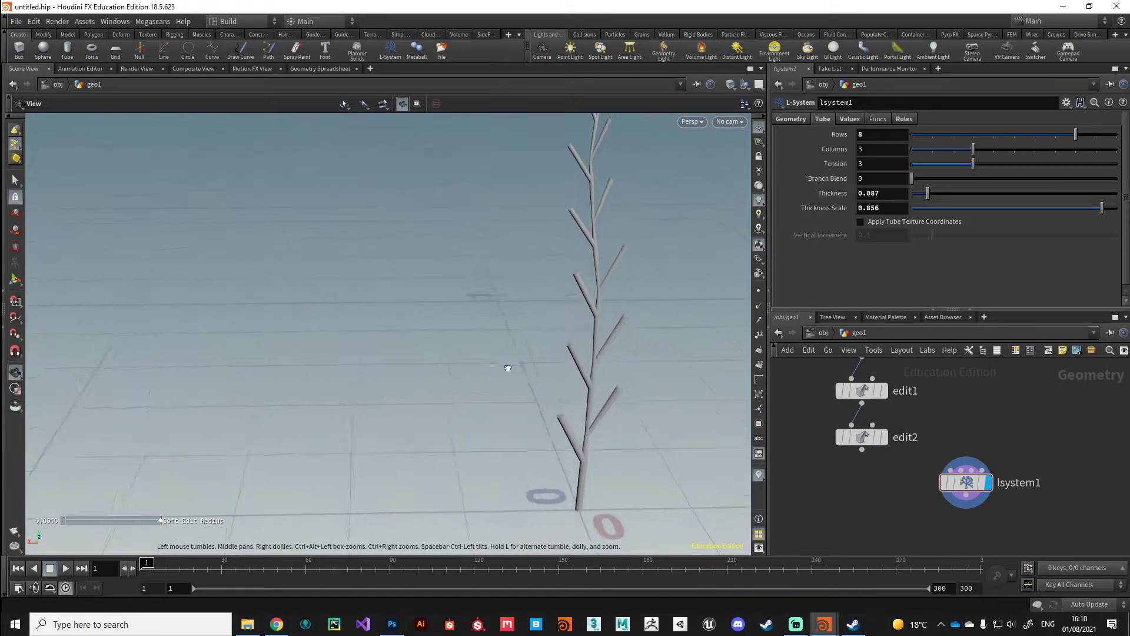
left_click_drag(508, 369, 548, 203)
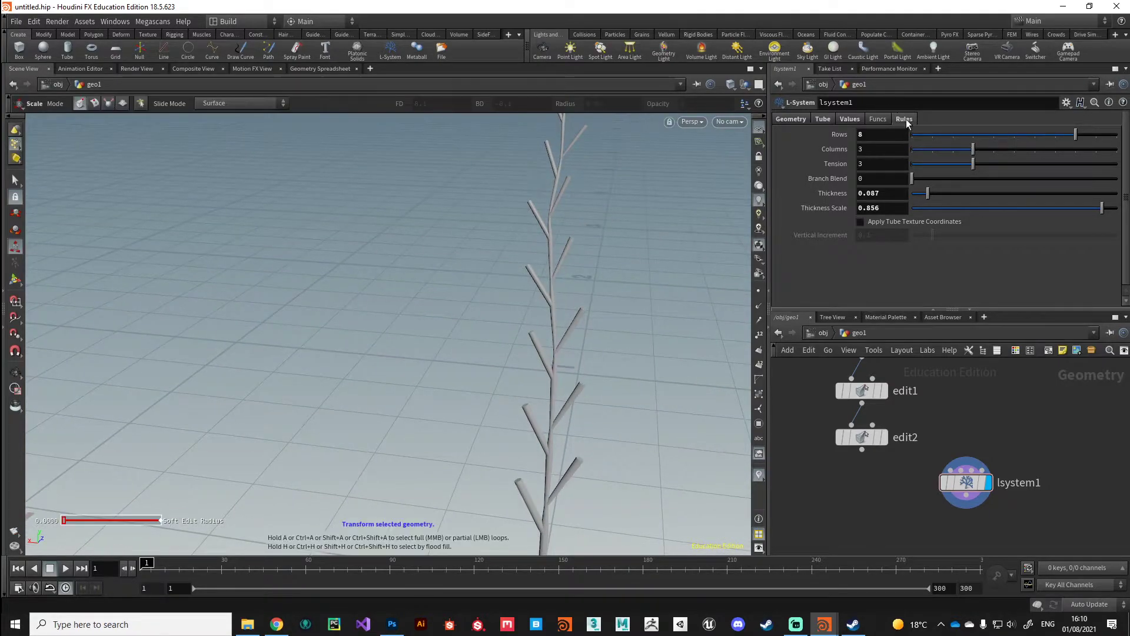
Display the L-System Rules and open the Help turtle command reference
left_click(905, 119)
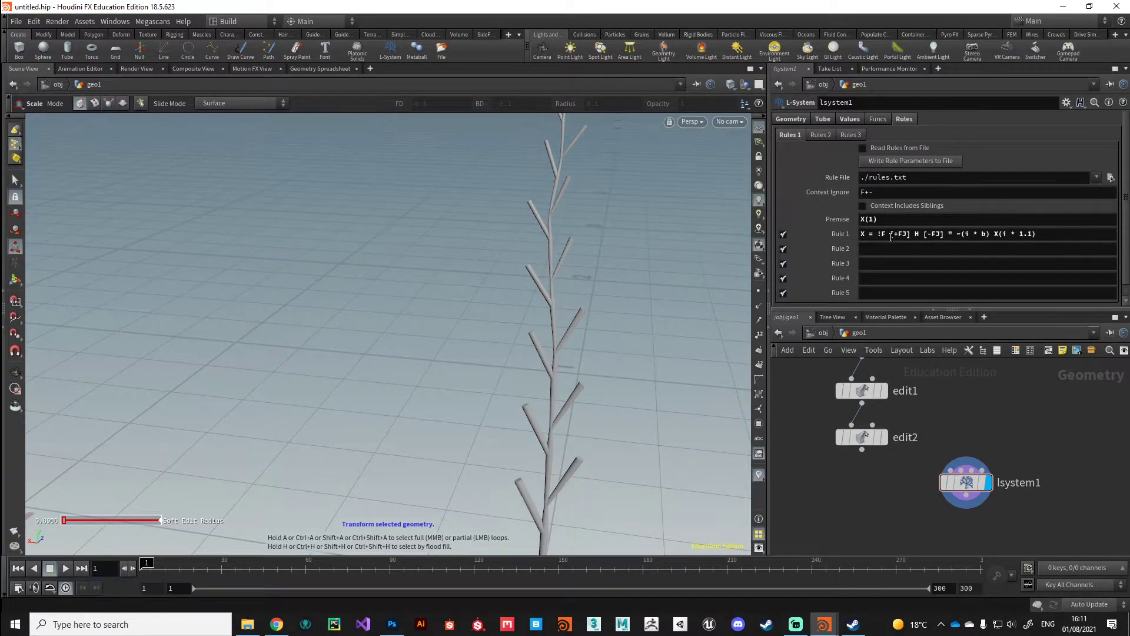
left_click(923, 234)
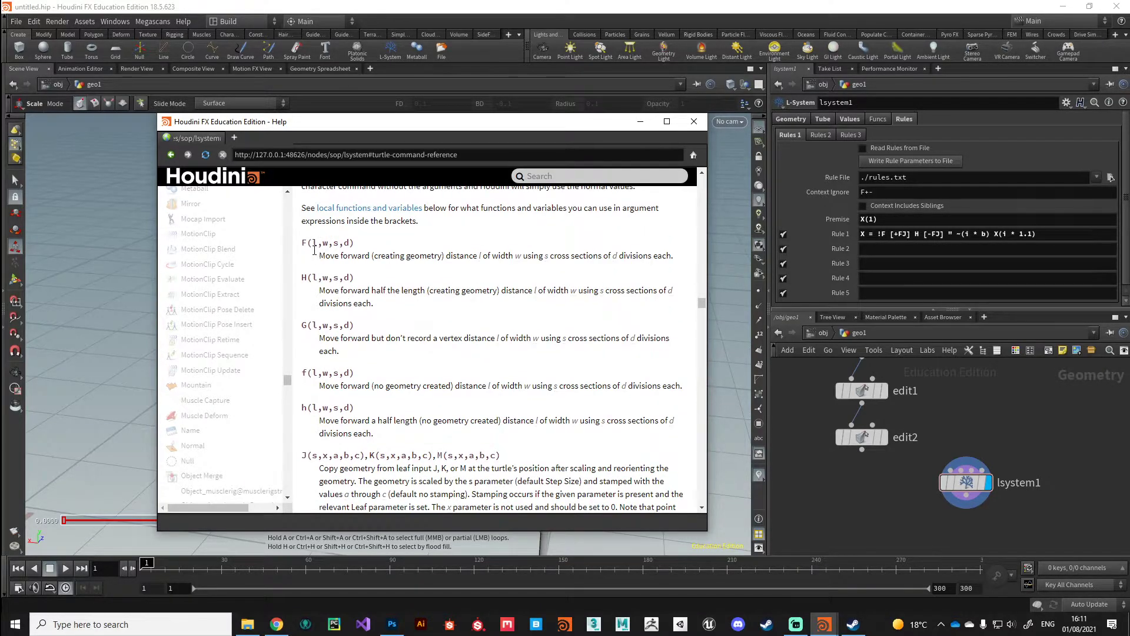
Highlight the F(l,w,s,d) forward command and its distance and width arguments in Help
double_click(303, 242)
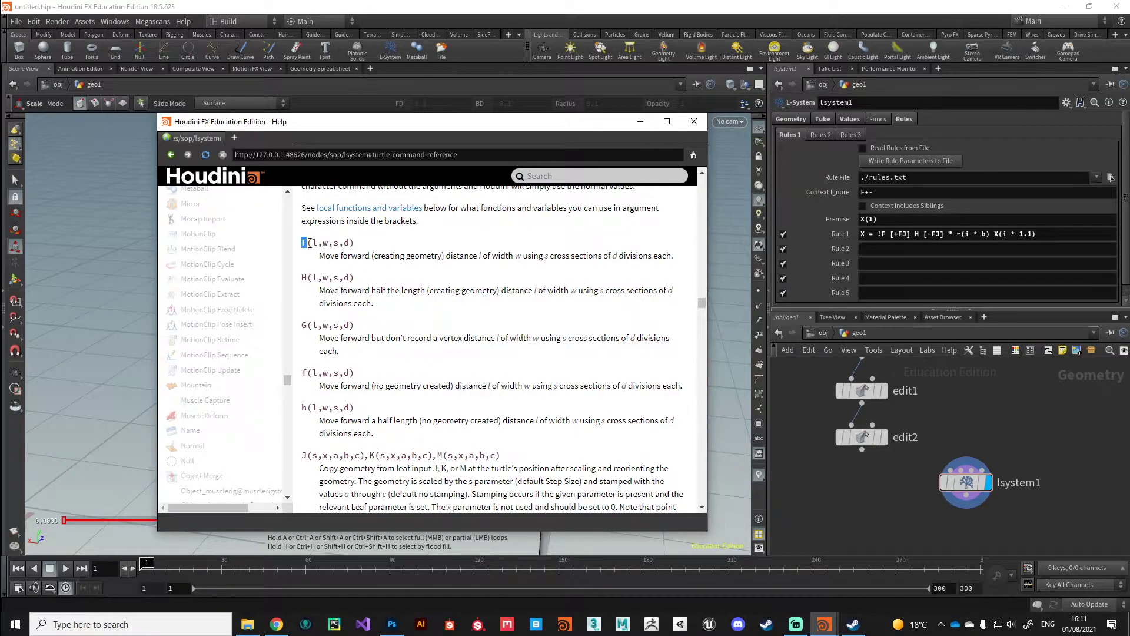
double_click(327, 242)
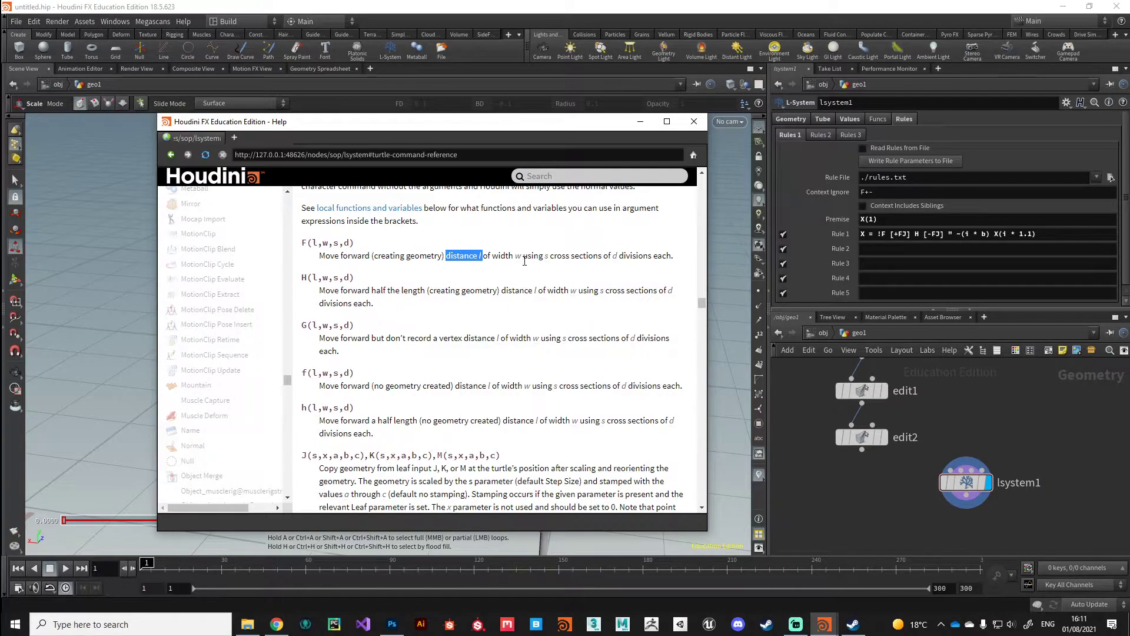
left_click_drag(447, 255, 540, 255)
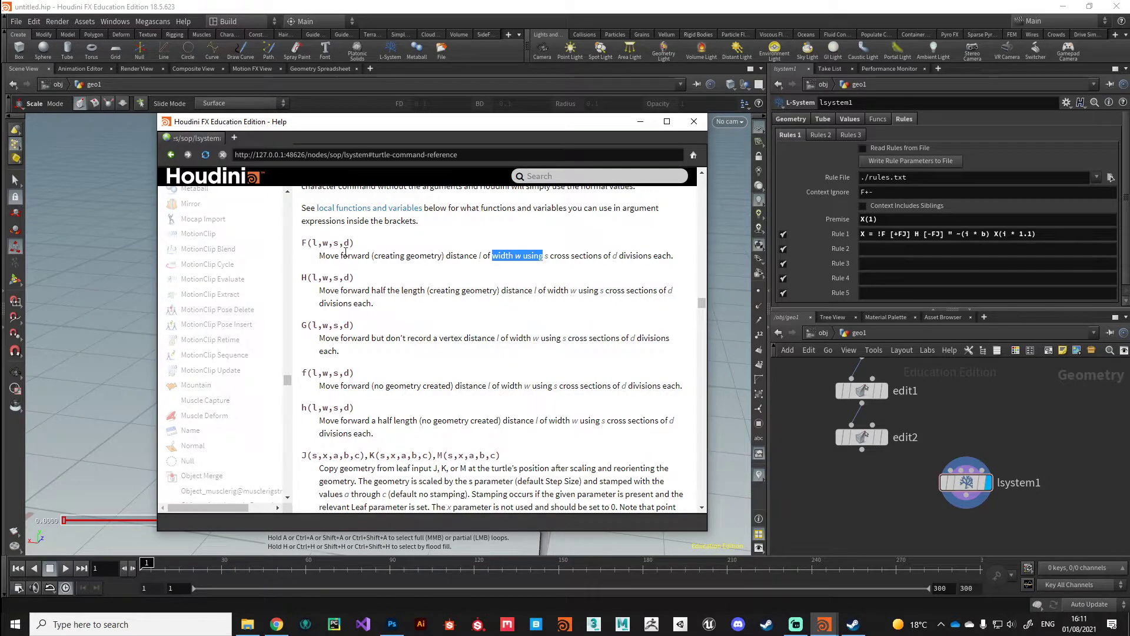
Add an opening parenthesis after Rule 1's first branch F while reading the local variable docs
left_click(693, 122)
type("(")
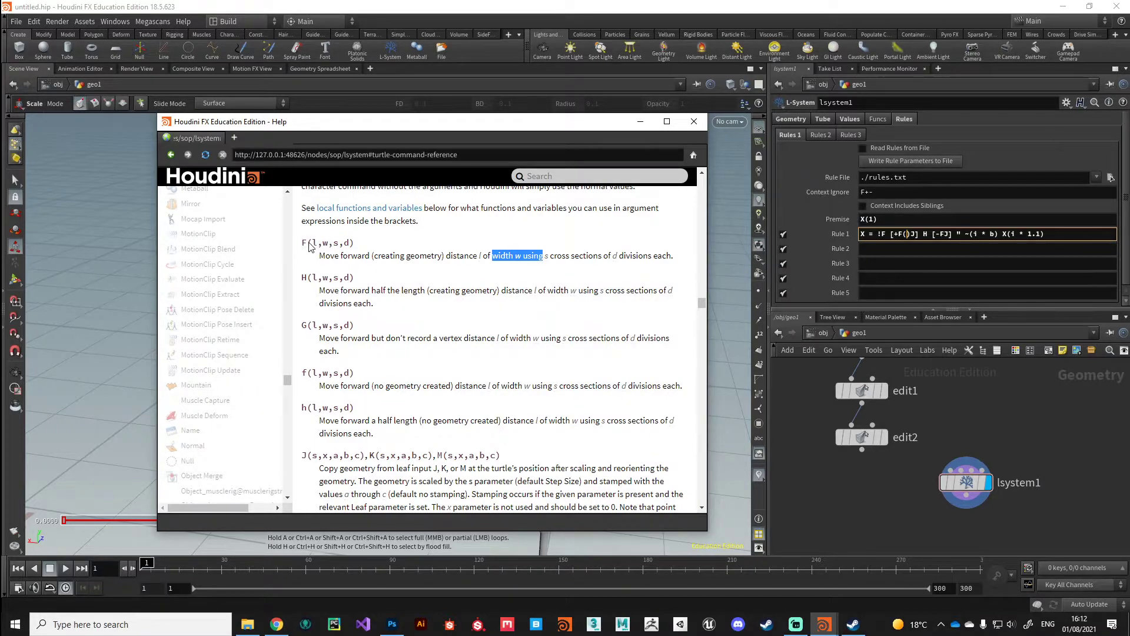
mouse_move(414, 360)
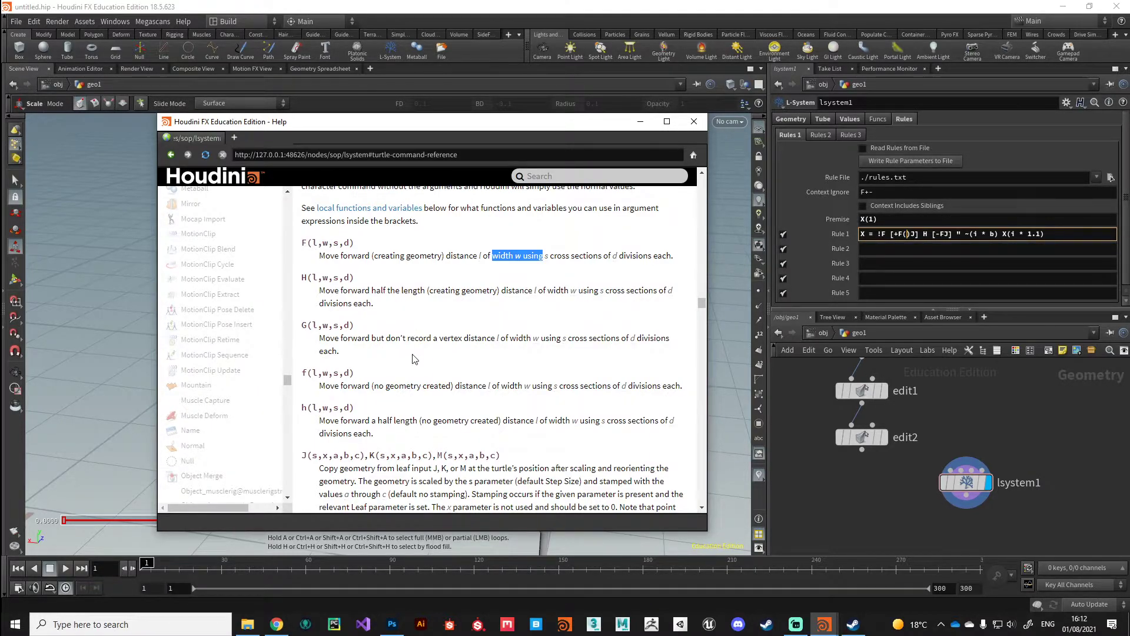
scroll("down", 3)
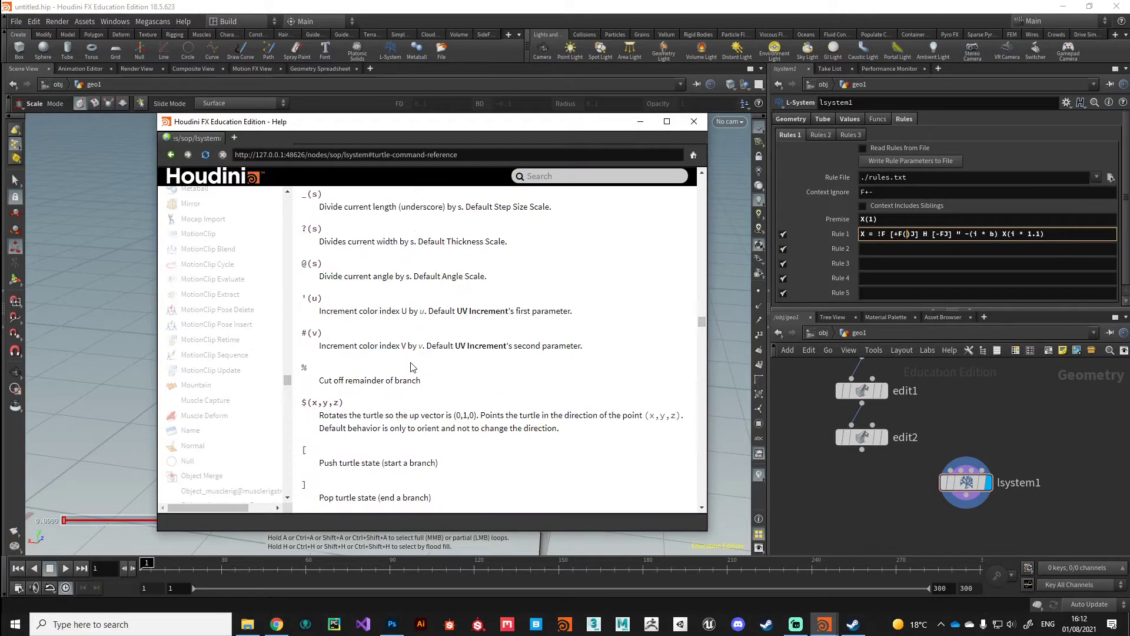
scroll("down", 3)
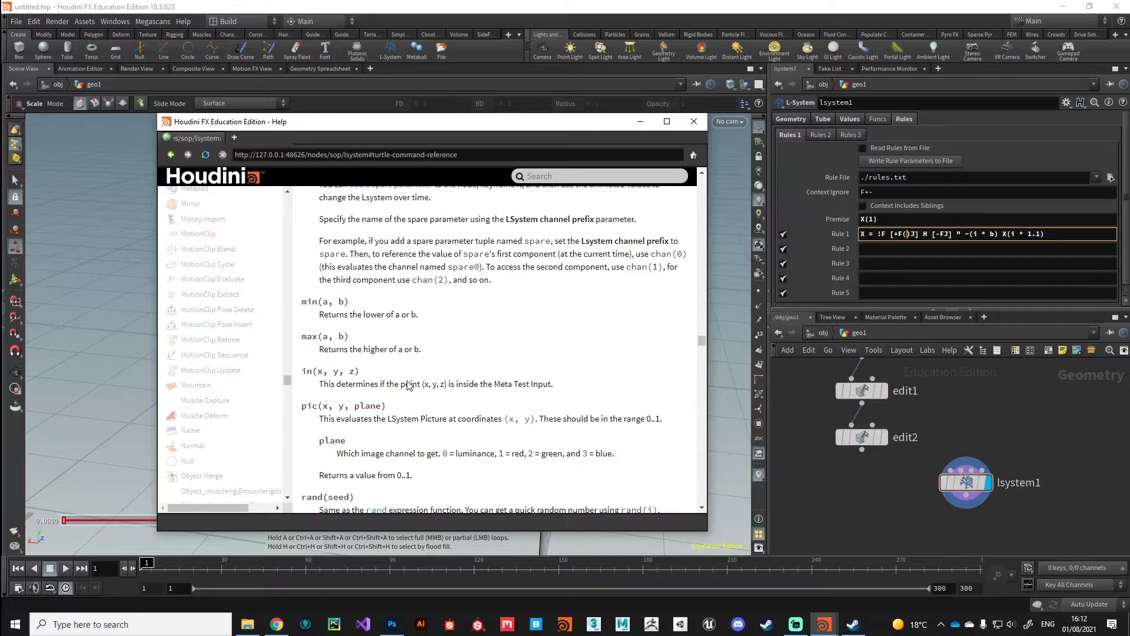
scroll("down", 3)
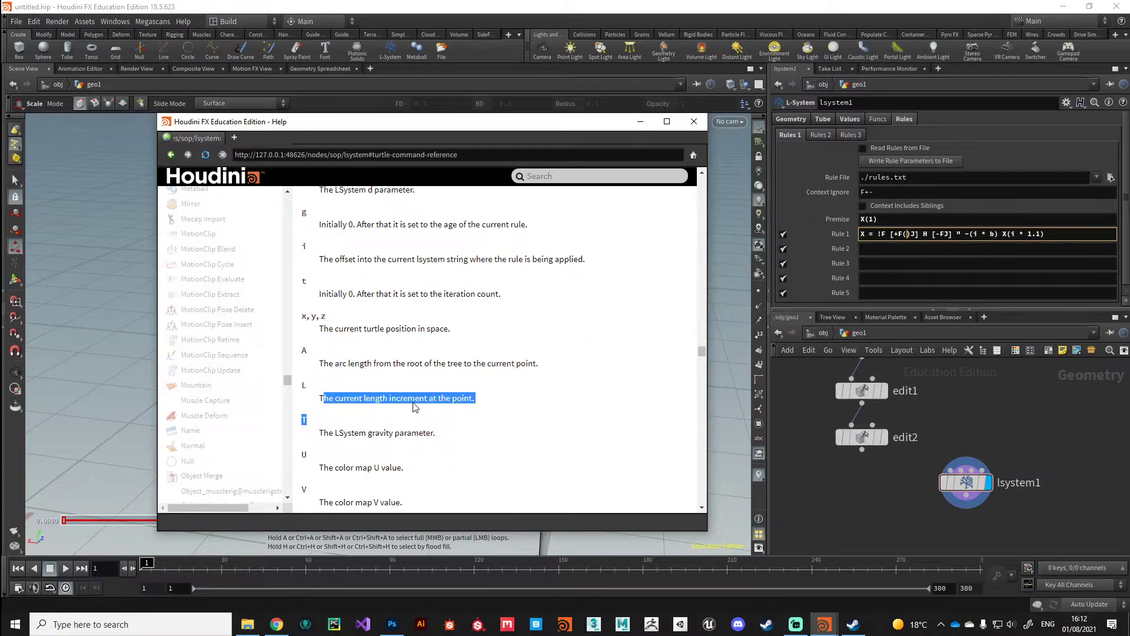
mouse_move(421, 404)
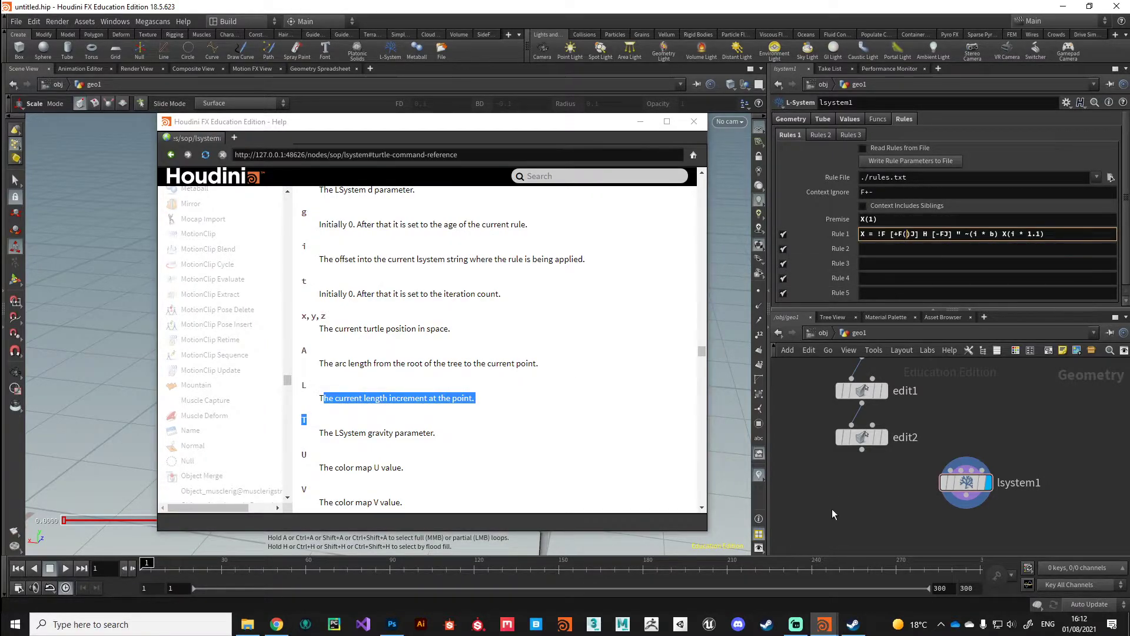
left_click(694, 121)
type("L, 0.005")
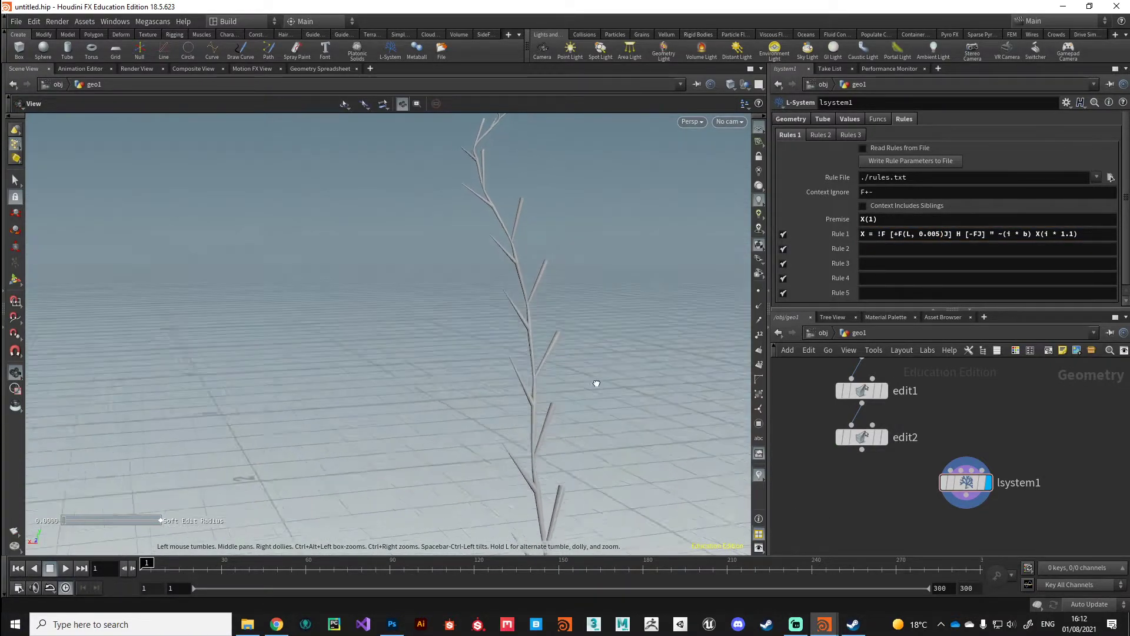
Orbit the view to check both side branches thinned with F(L, 0.005)
left_click_drag(596, 382, 543, 405)
type("(L, 0.005")
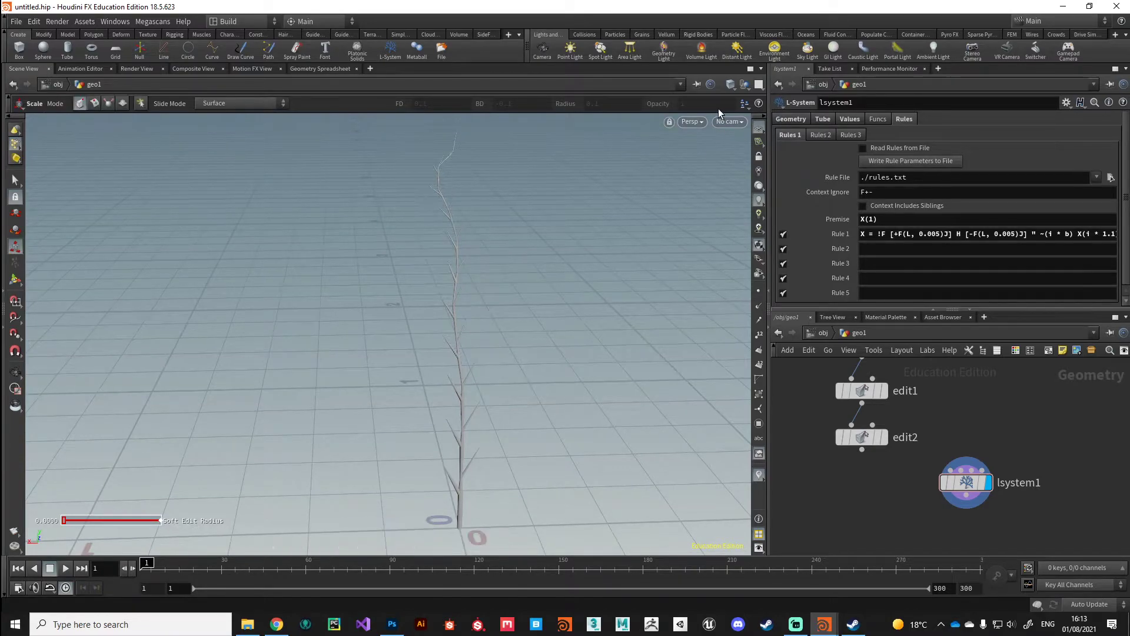
mouse_move(597, 333)
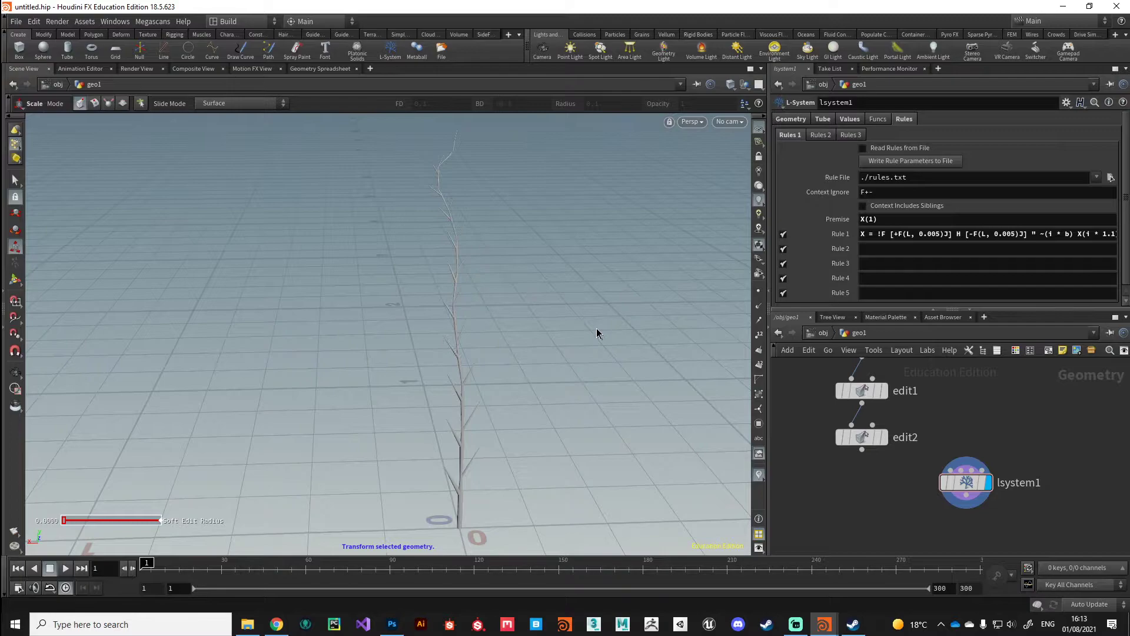
mouse_move(459, 372)
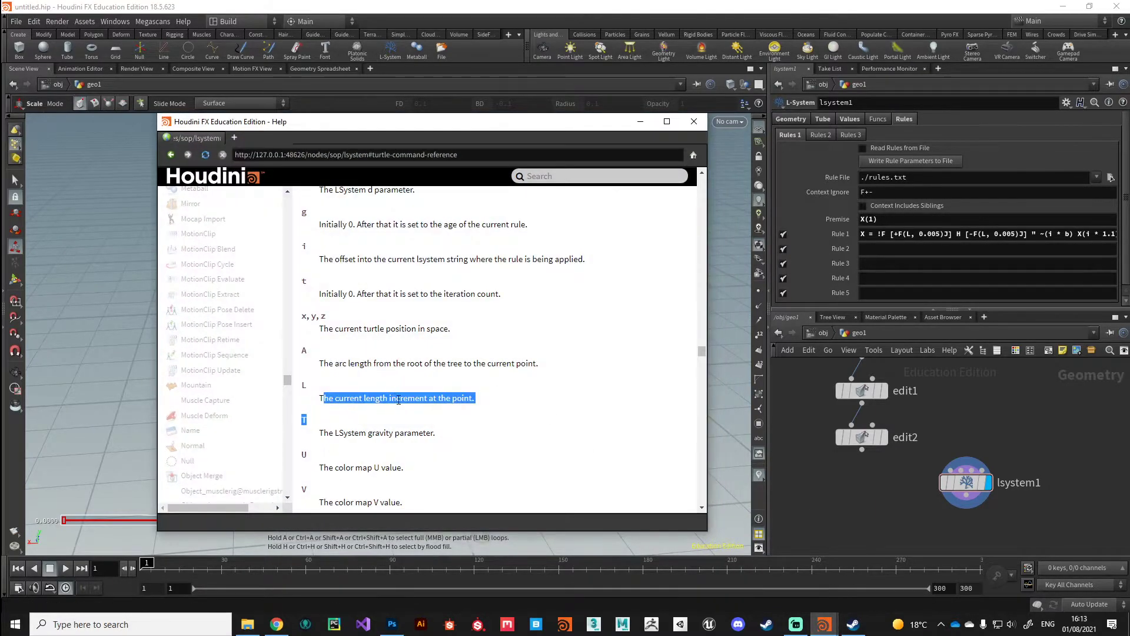
Read the T(g) tropism docs and insert T before X(1 * 1.1) in Rule 1
scroll("down", 3)
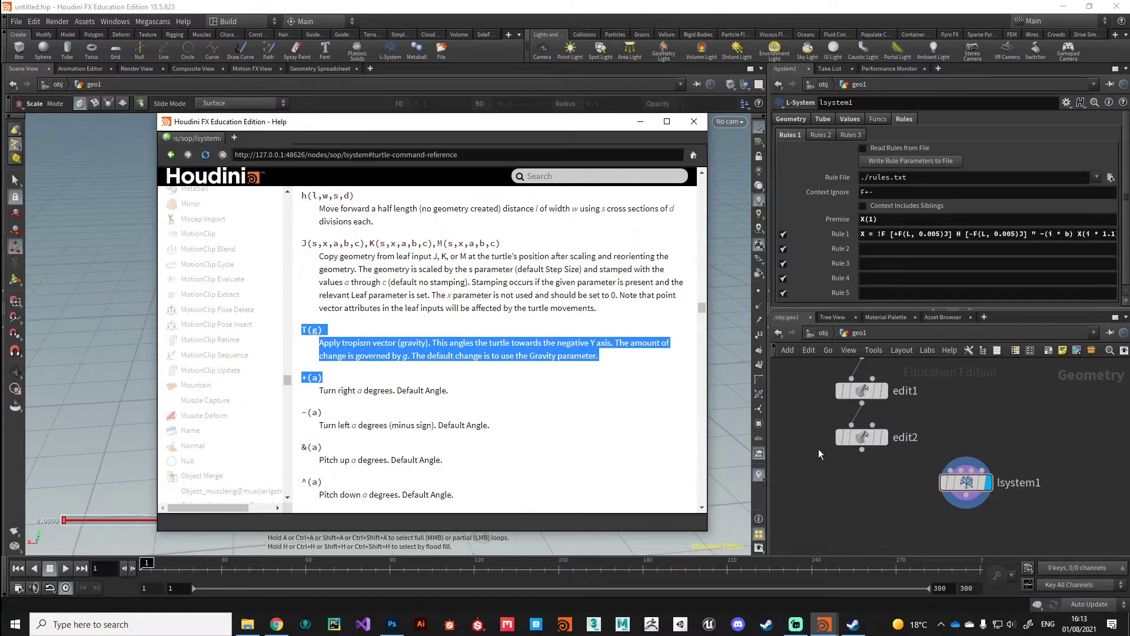
left_click(988, 234)
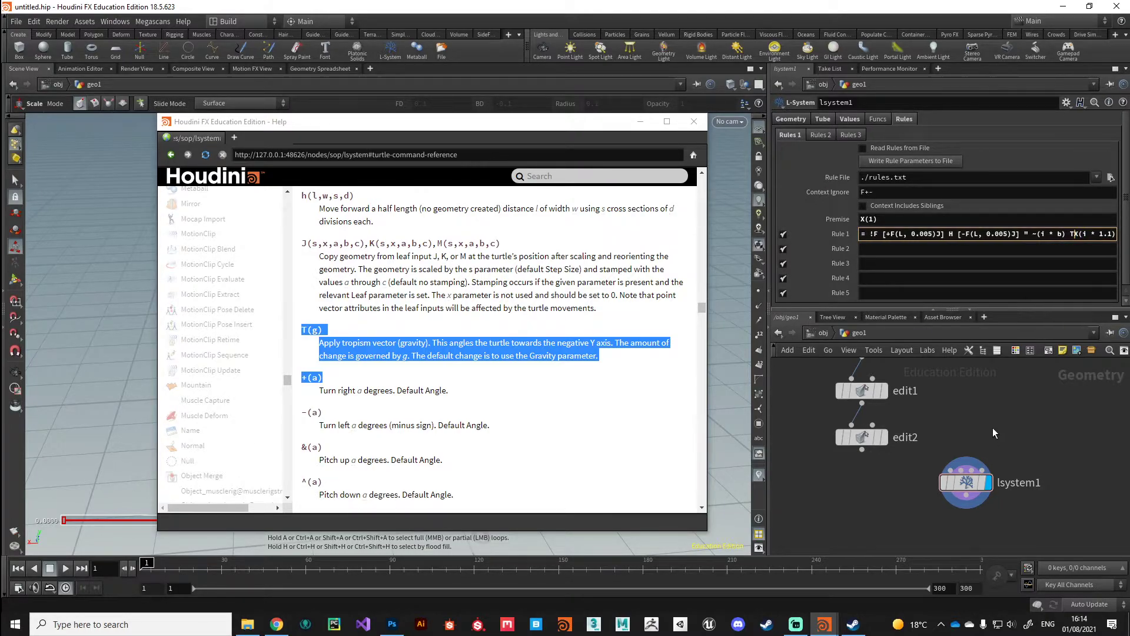
left_click(693, 122)
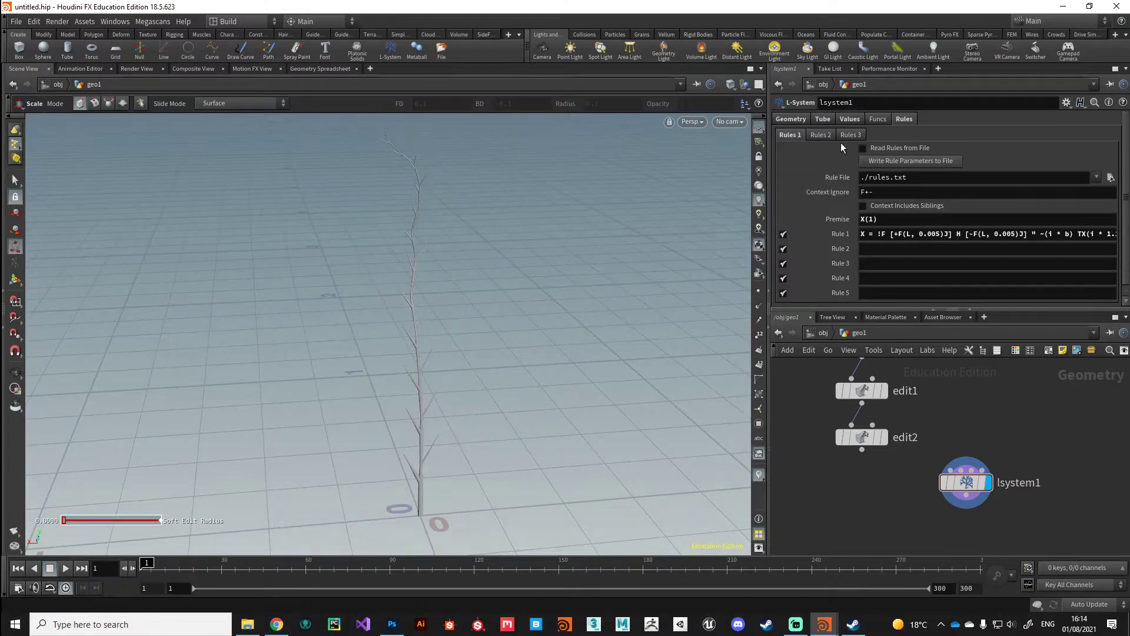
Open the L-System Values tab to set Gravity to -22.4
left_click(849, 119)
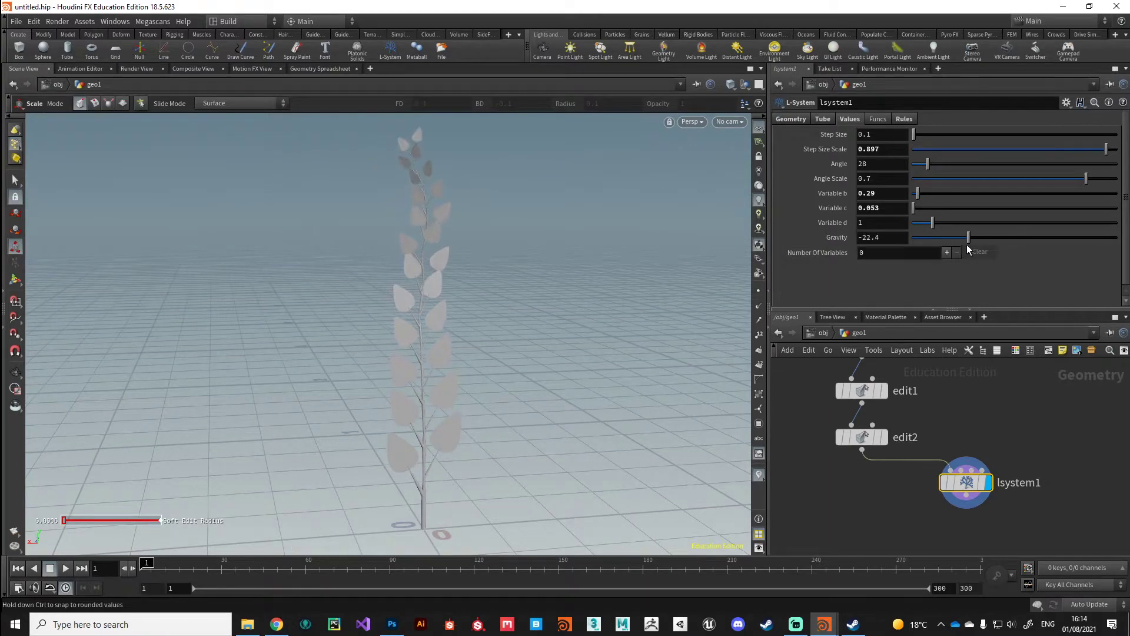
Compare strong positive and negative gravity, settle the ivy's gravity at -30.7, and show the rules
left_click_drag(966, 237, 912, 237)
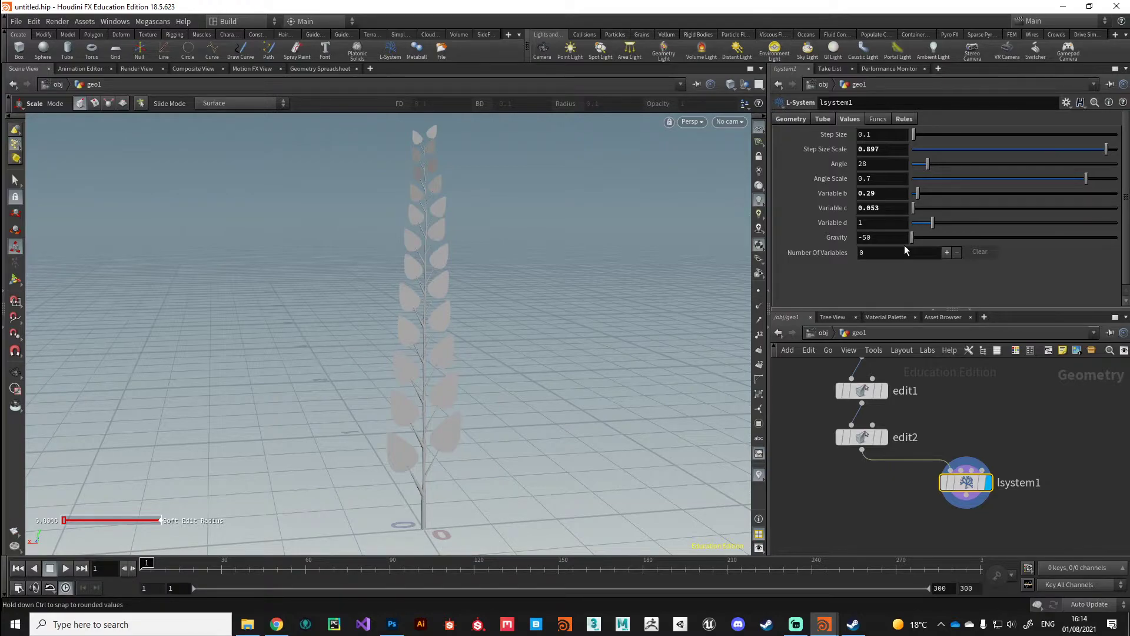
mouse_move(909, 248)
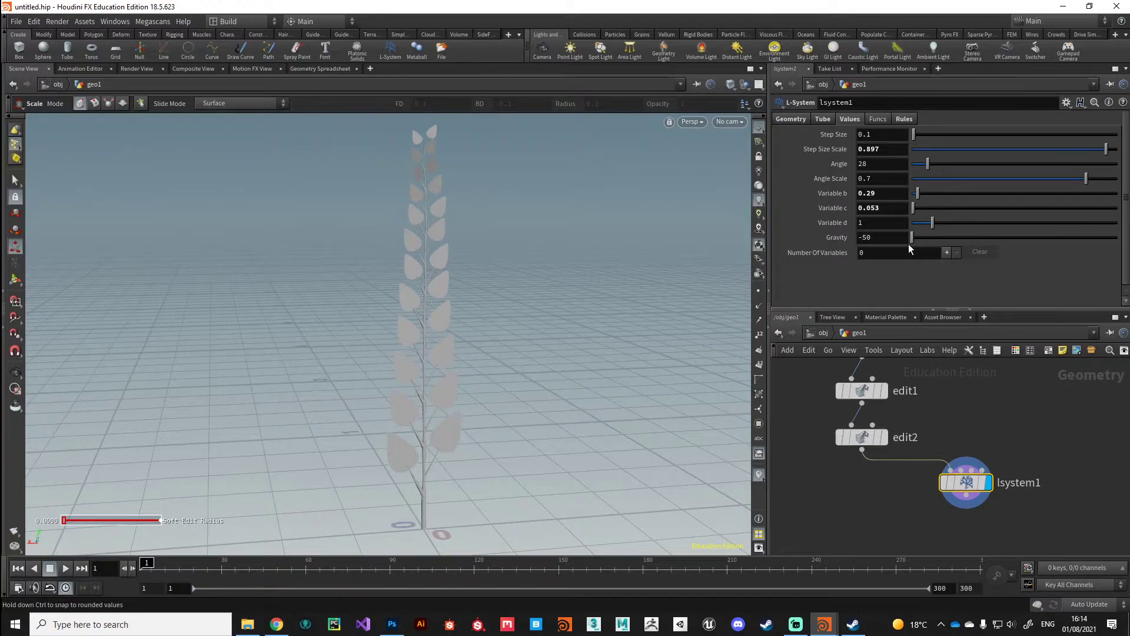
left_click_drag(911, 237, 937, 237)
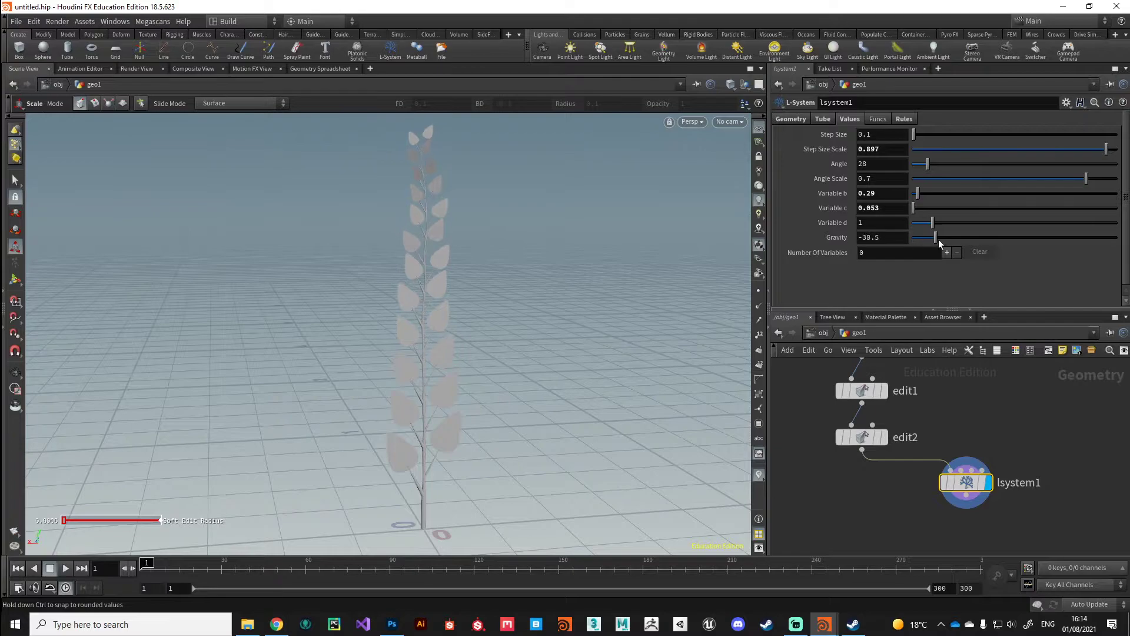
left_click_drag(924, 238, 1106, 238)
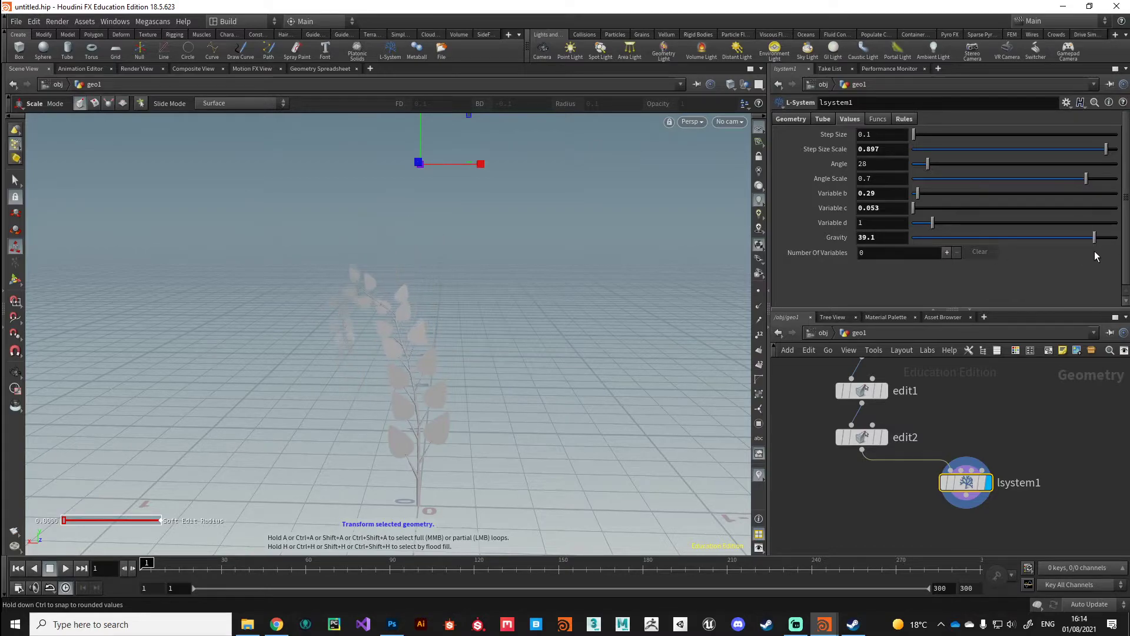
left_click_drag(1095, 237, 938, 237)
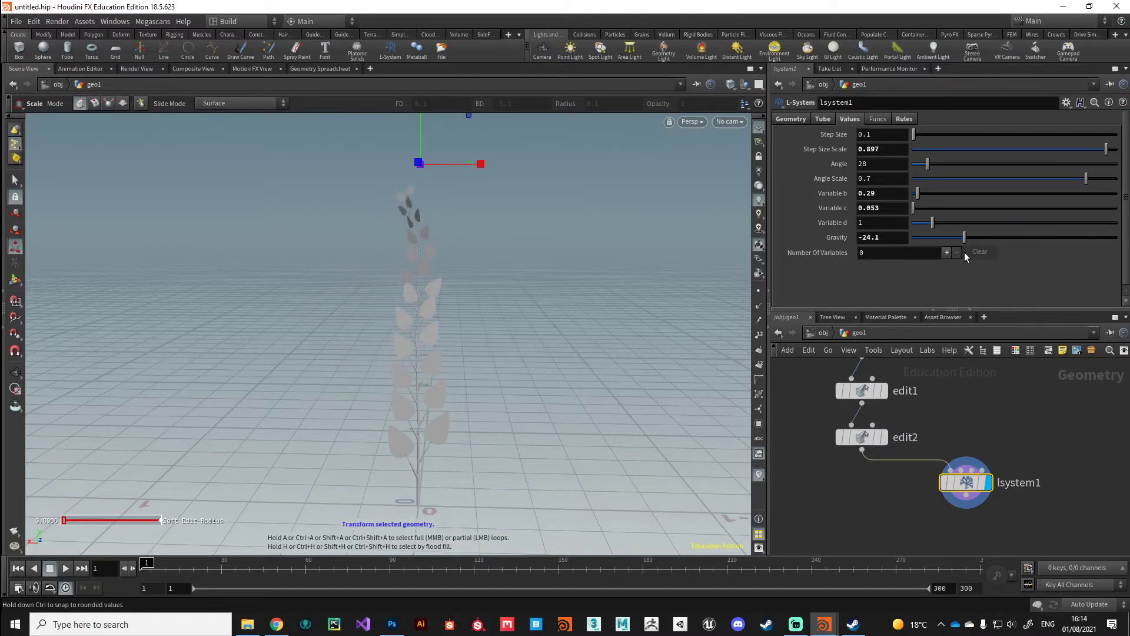
left_click_drag(938, 237, 942, 237)
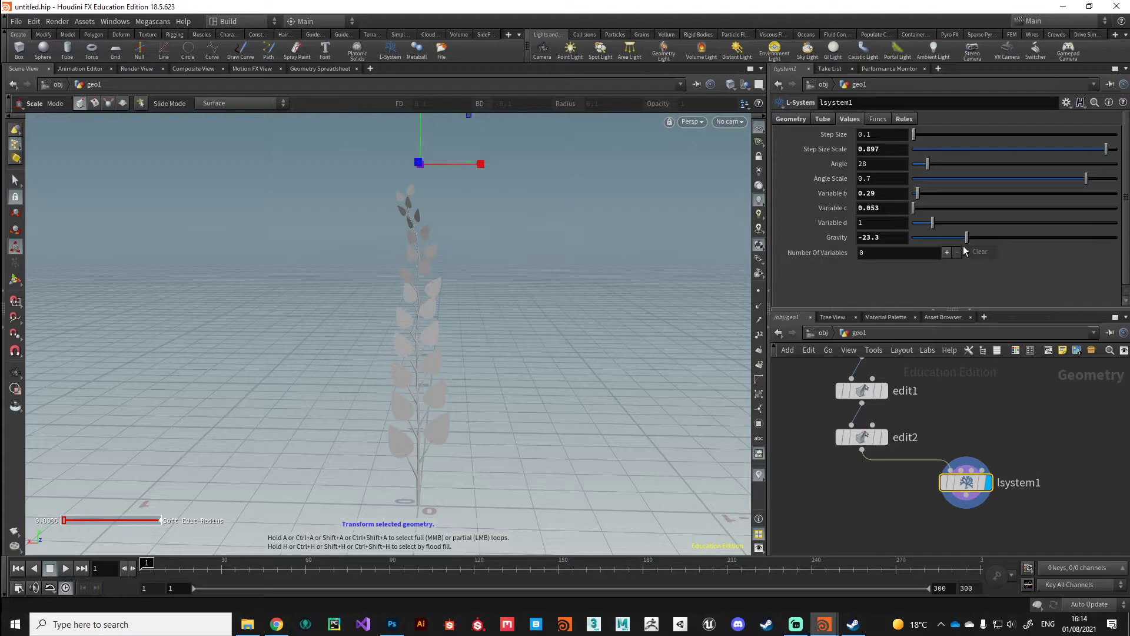
left_click_drag(960, 238, 1053, 238)
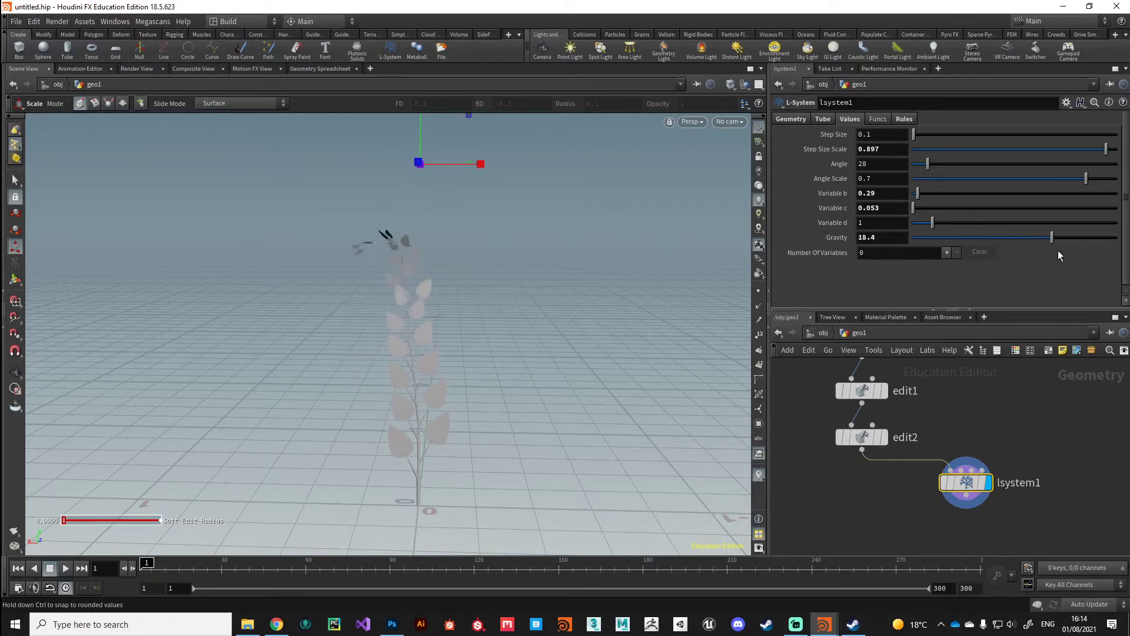
left_click_drag(1053, 237, 948, 237)
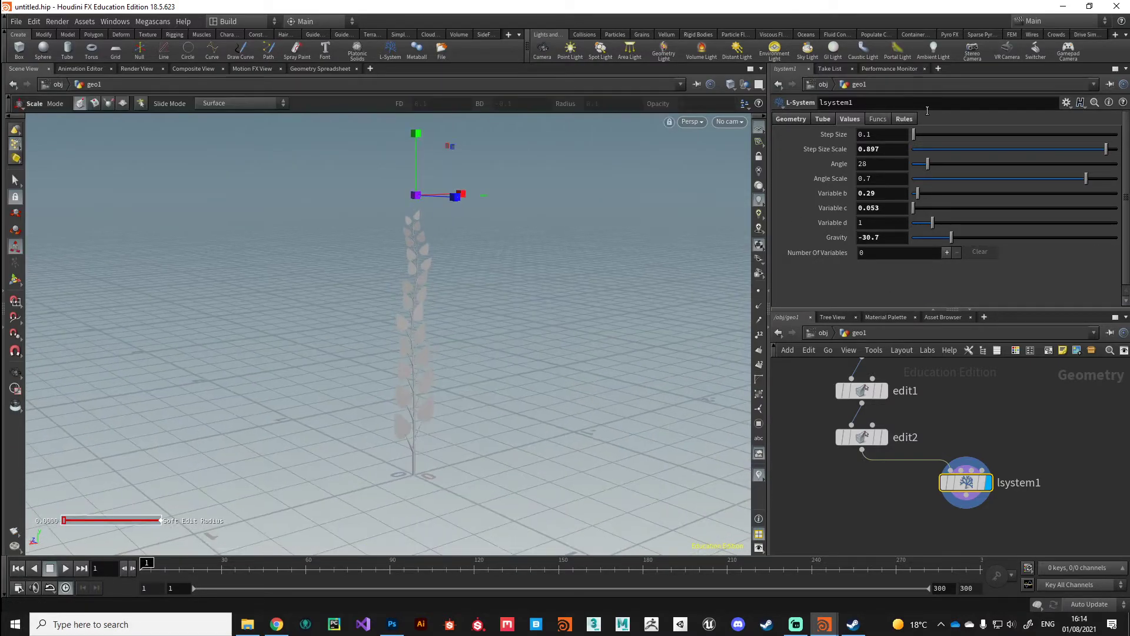
left_click(904, 119)
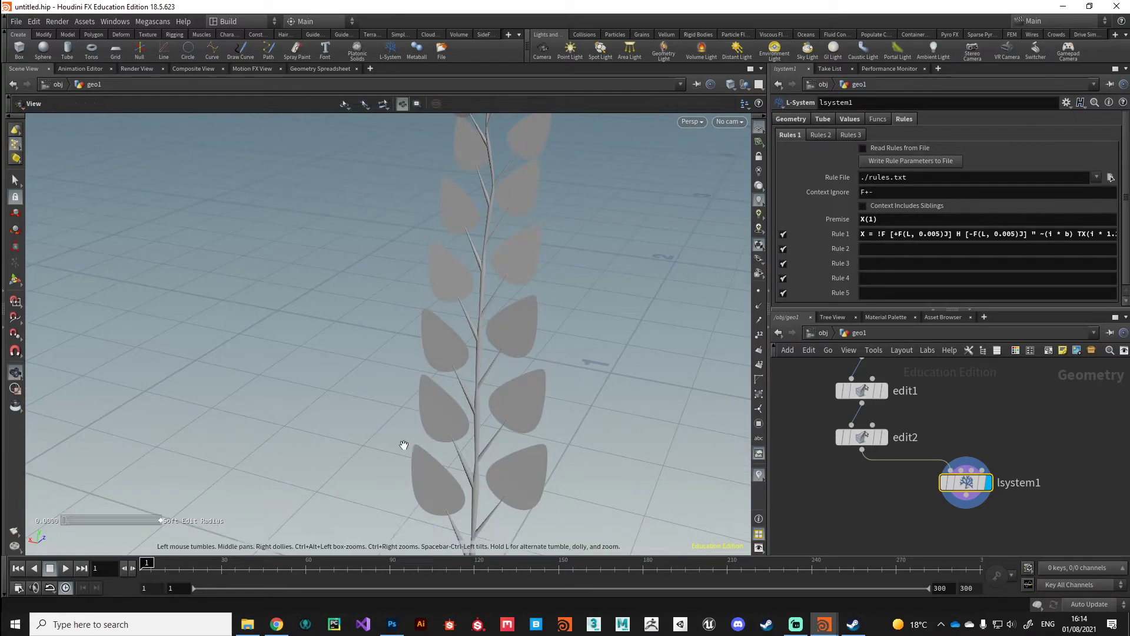
Highlight the &(a) pitch-up entry in the L-System turtle command help
left_click_drag(404, 445, 553, 412)
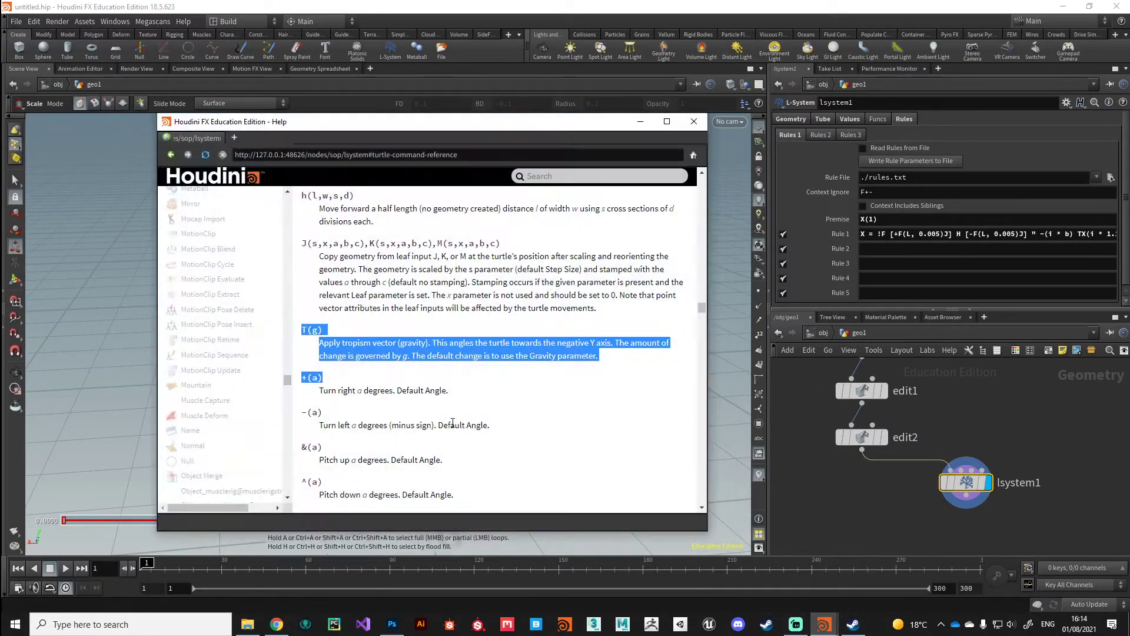
scroll("down", 3)
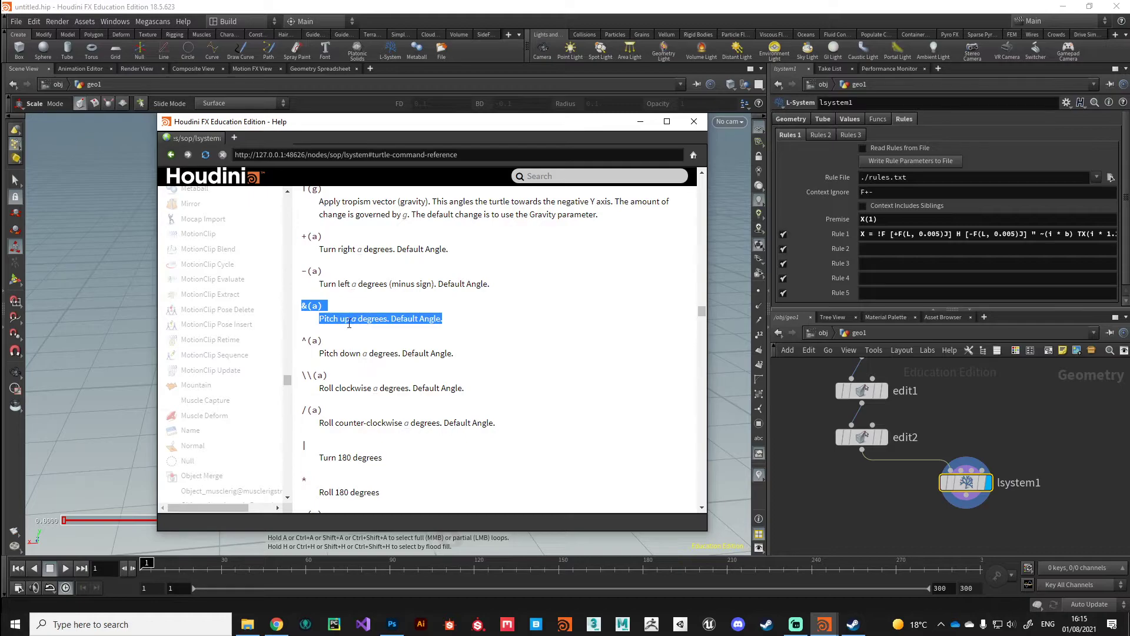
mouse_move(958, 402)
type("&(")
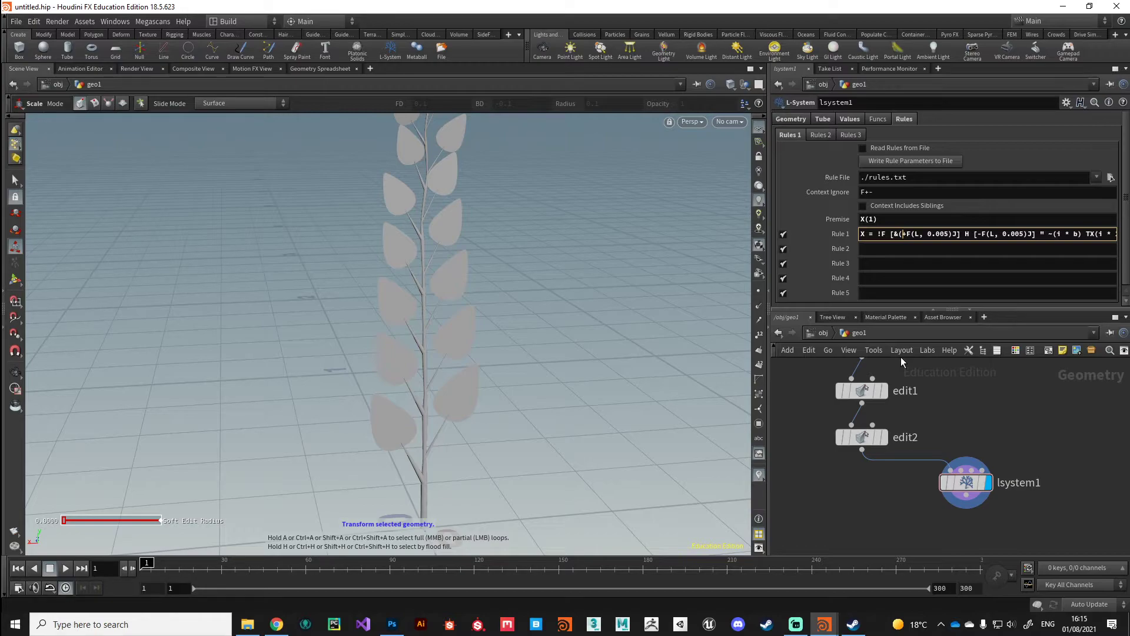
Add a &(12.5) pitch-up before both F(L, 0.005) leaf branches in Rule 1
type("12.5)")
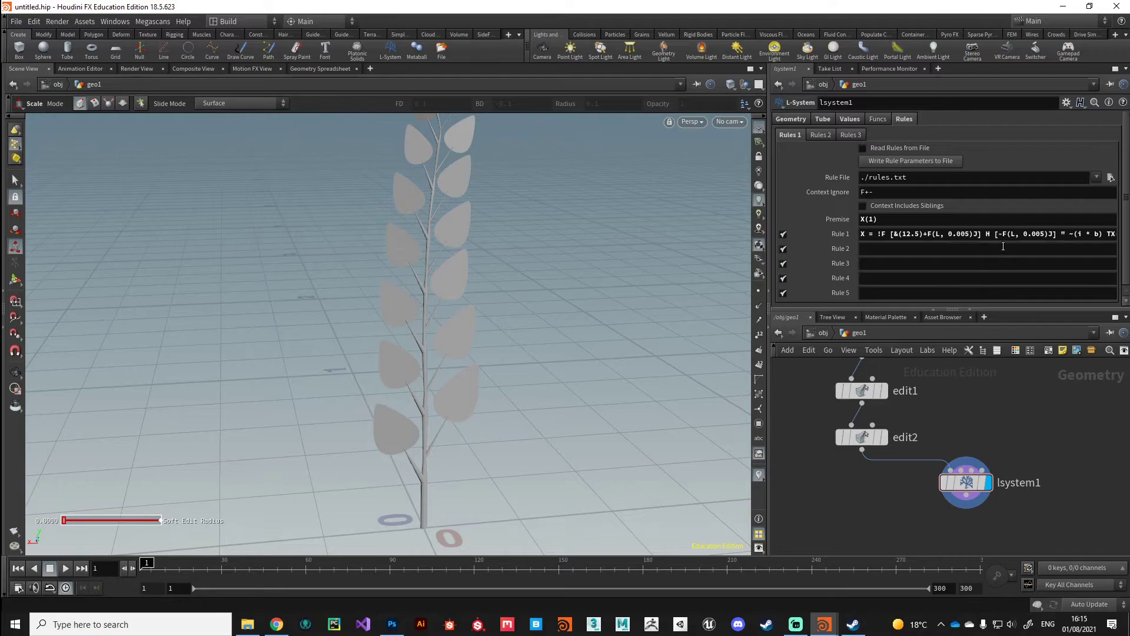
left_click(995, 234)
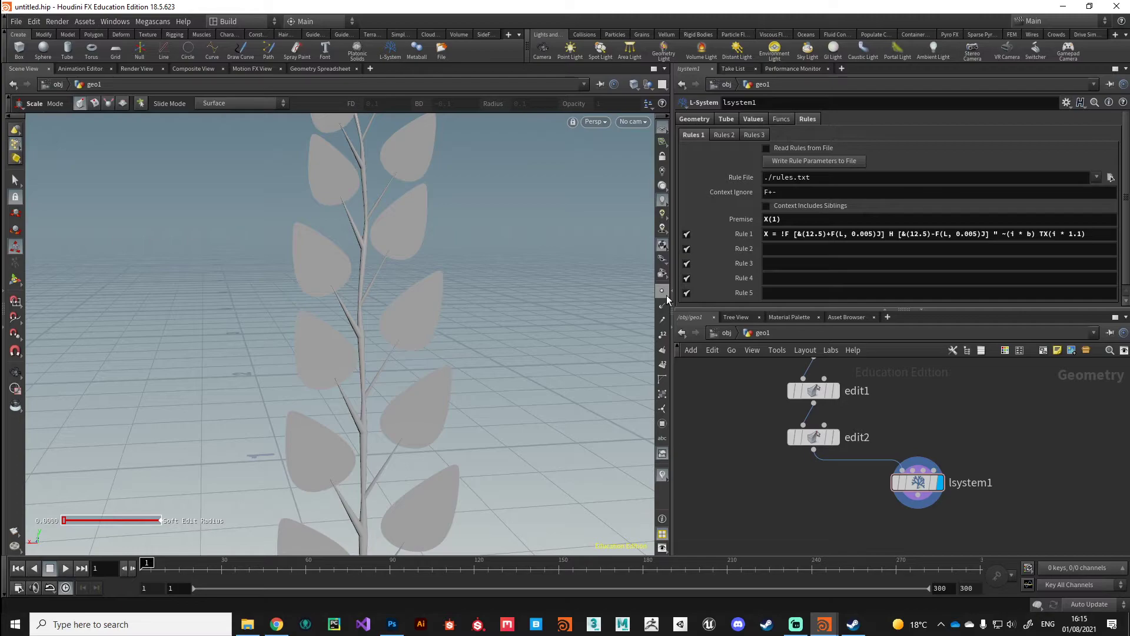
mouse_move(661, 290)
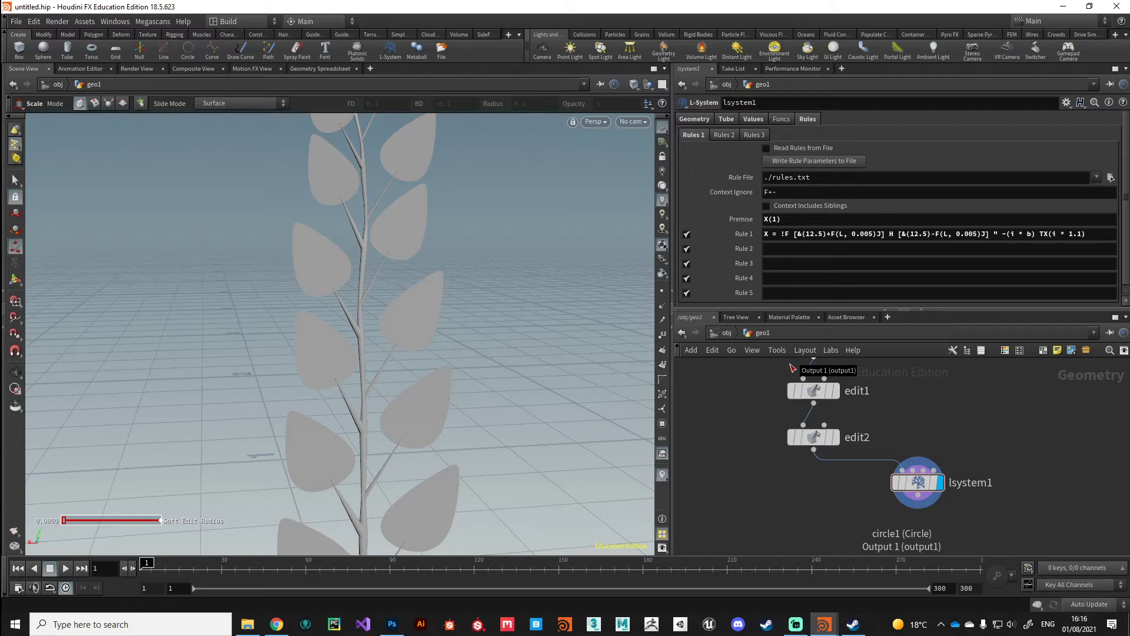
mouse_move(372, 366)
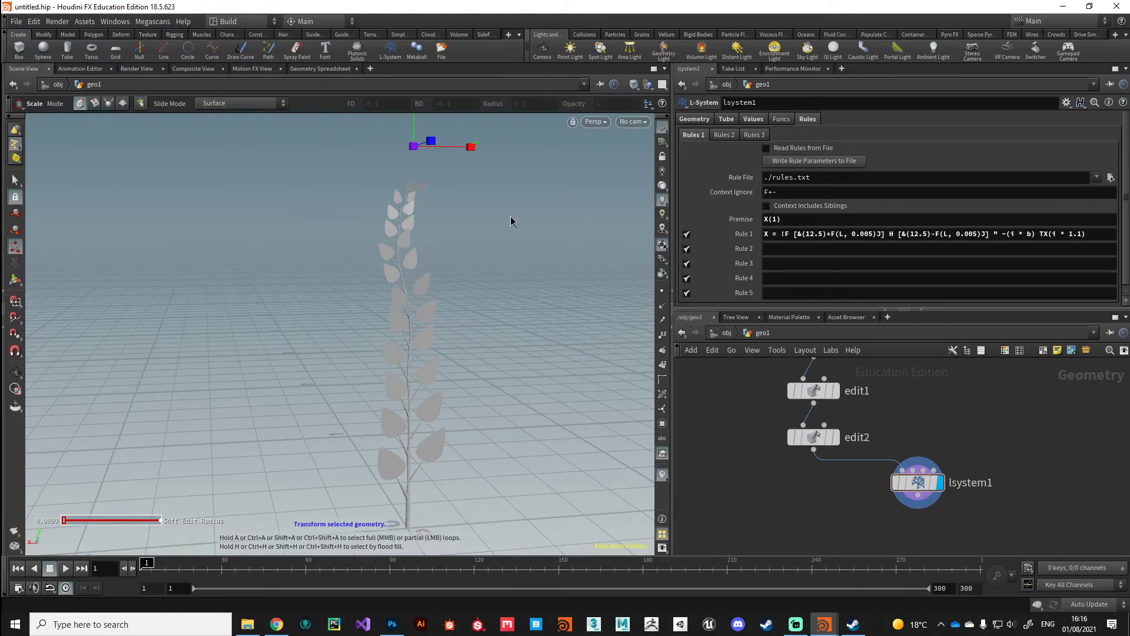
Lower the L-system random seed from 5 to 4, then launch Quixel Bridge
left_click(693, 118)
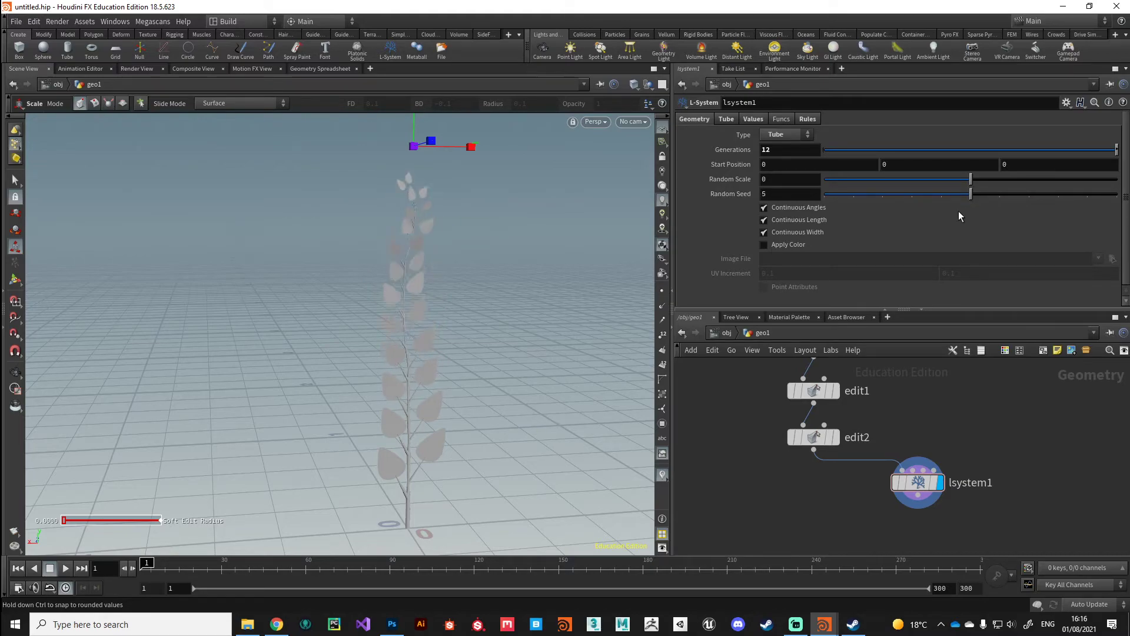
left_click_drag(970, 194, 941, 193)
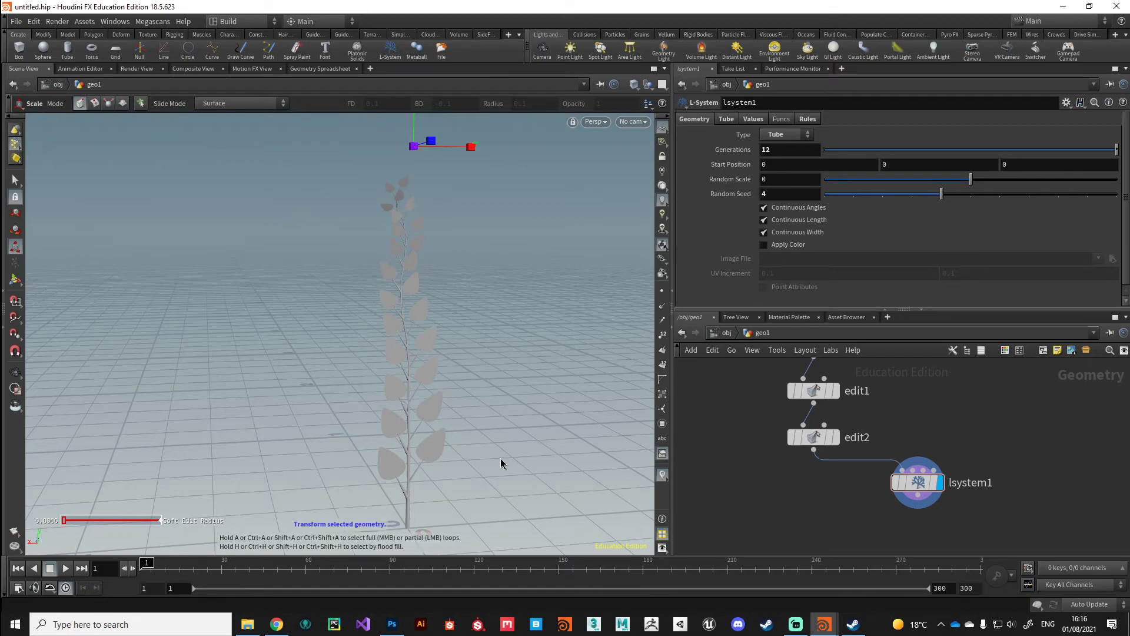
mouse_move(562, 572)
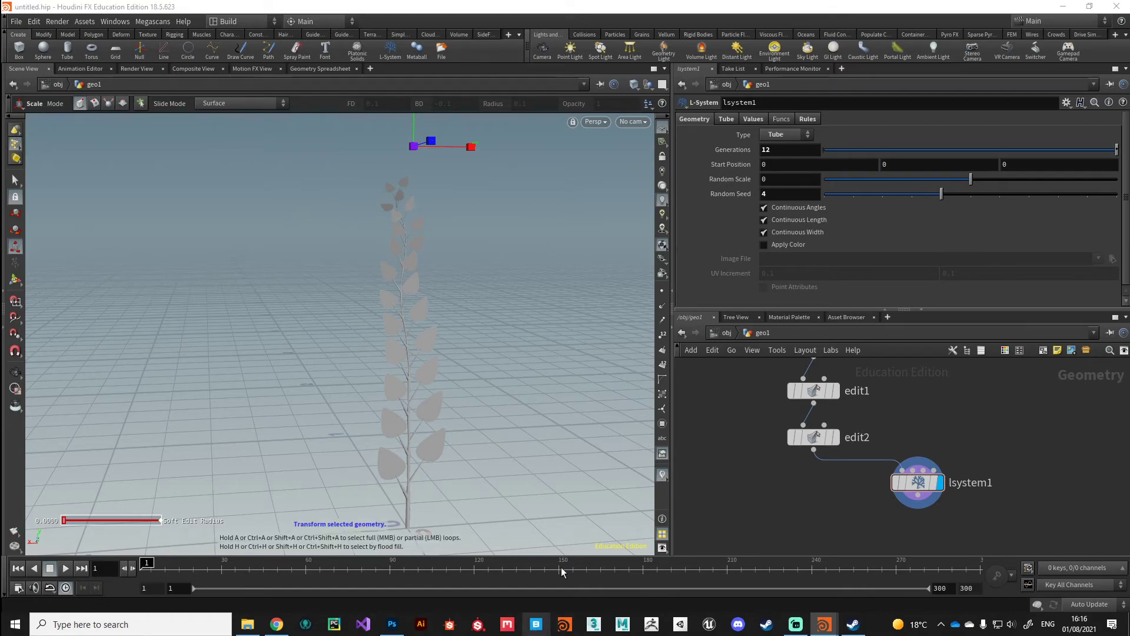
mouse_move(661, 393)
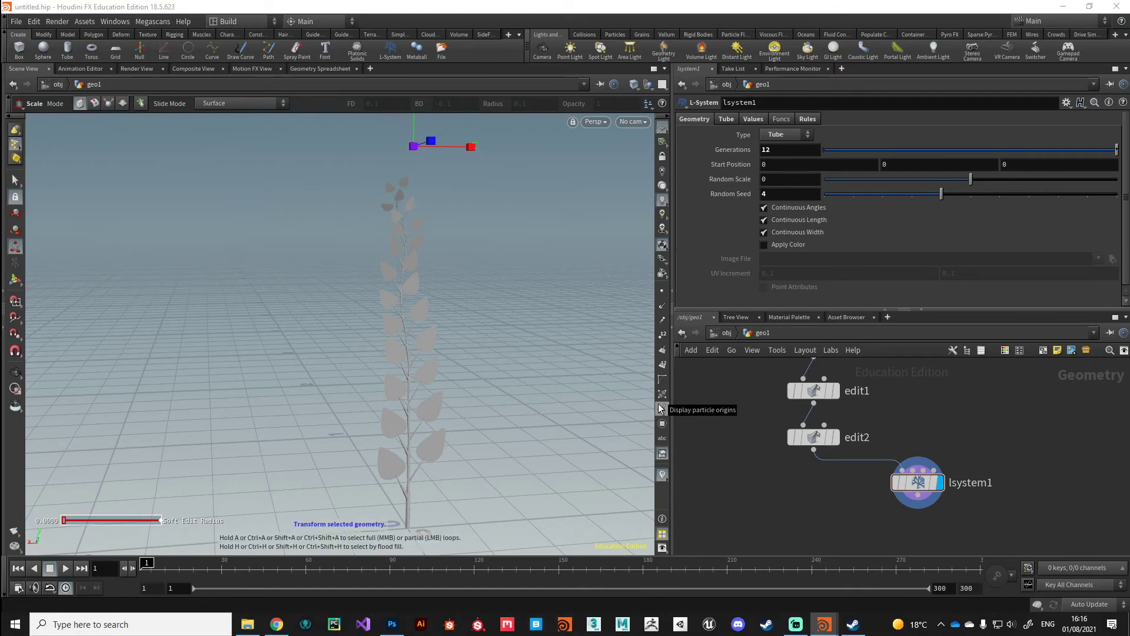
left_click(534, 624)
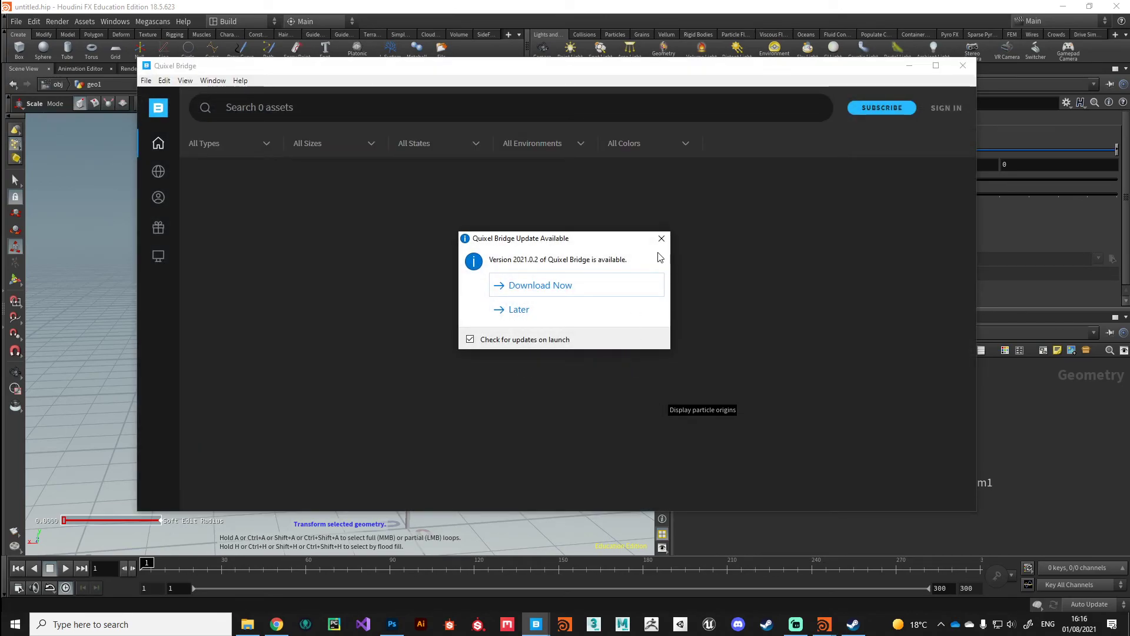
Dismiss the Quixel Bridge update notice to reach the asset library home page
left_click(518, 309)
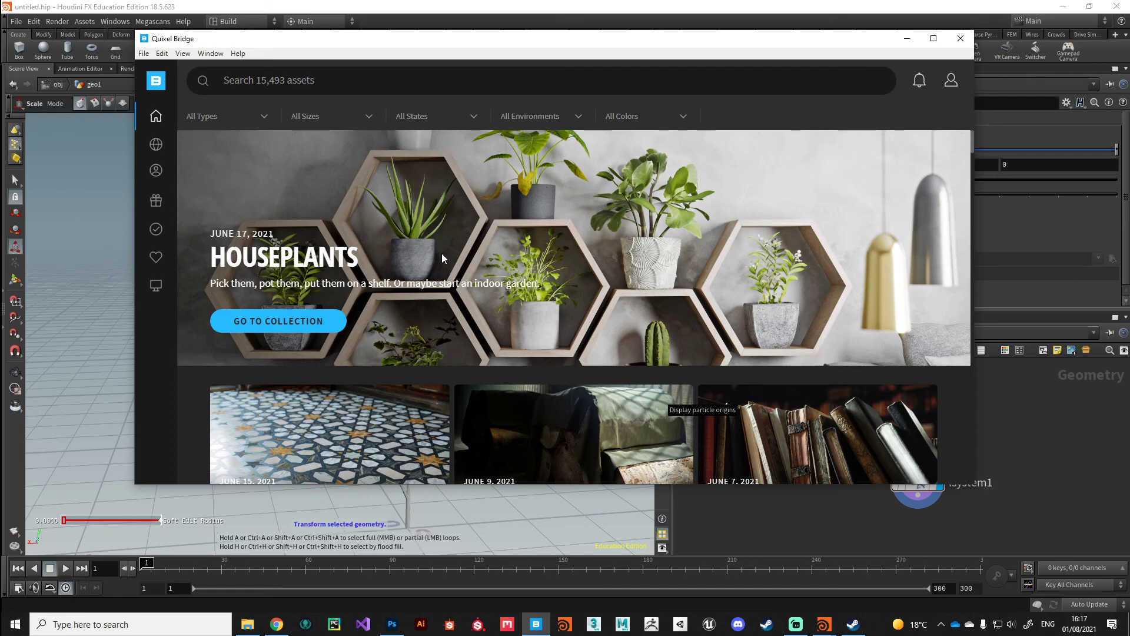
mouse_move(883, 27)
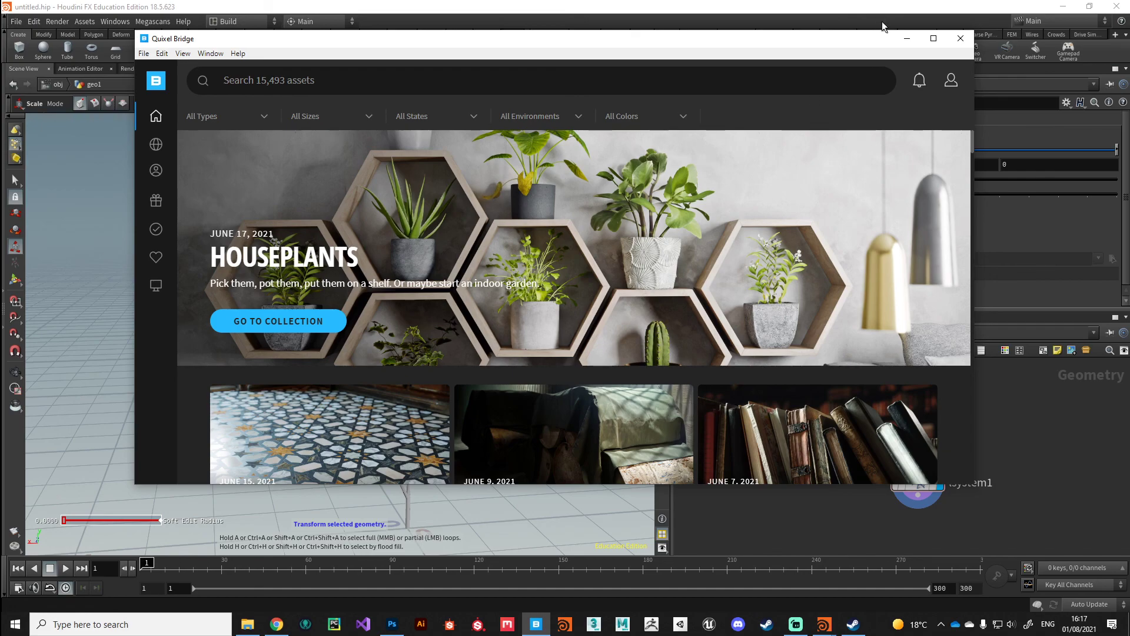